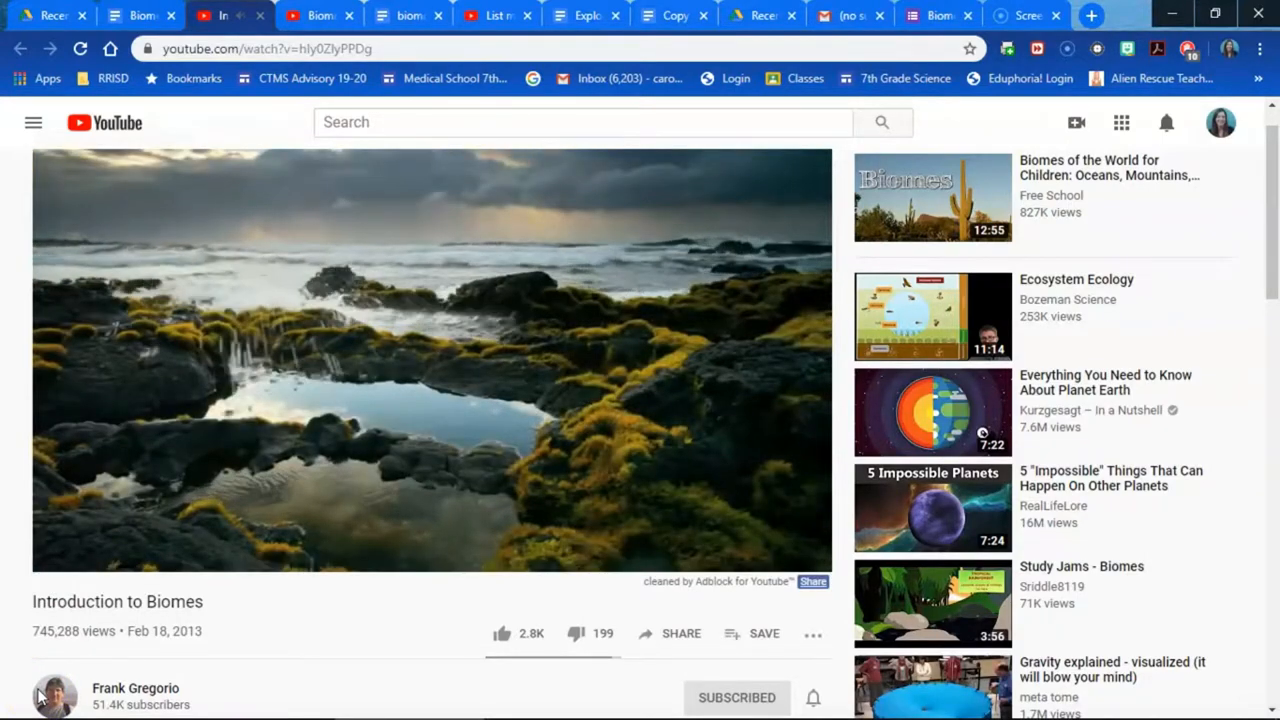
# Switch to the 'Biomes of World' YouTube video by MooMoo Math and Science
pyautogui.click(318, 16)
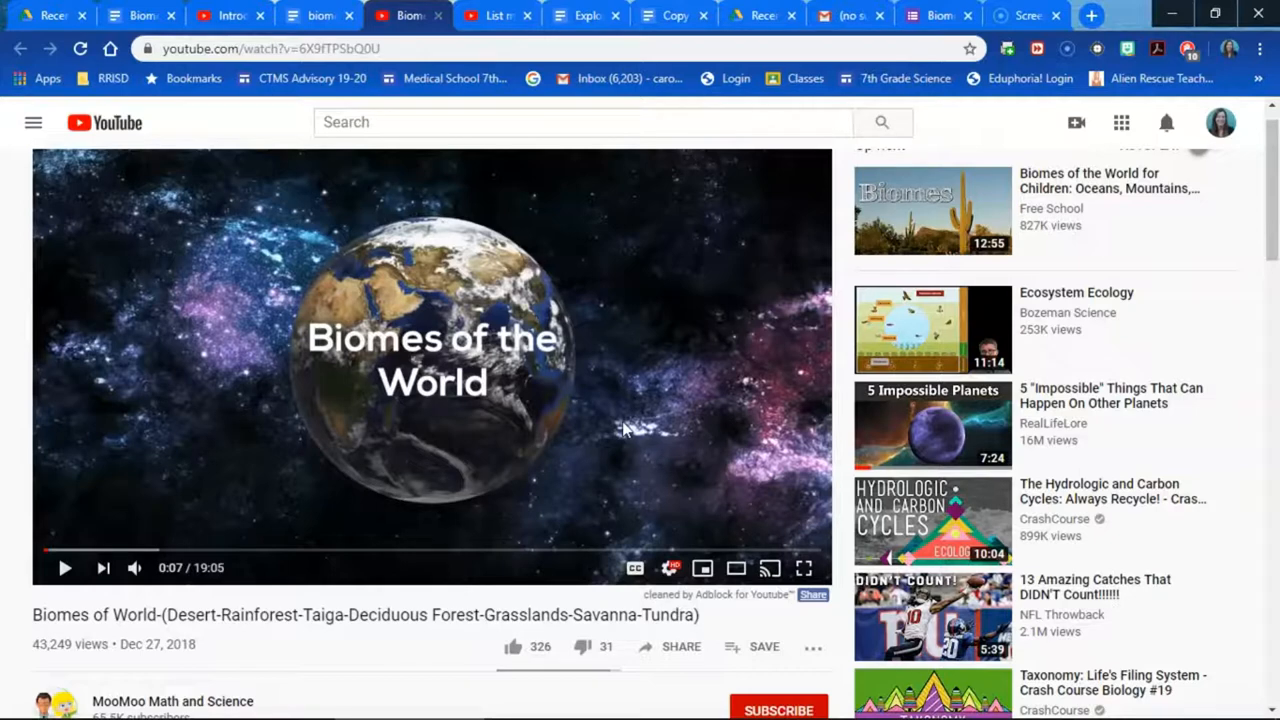
pyautogui.moveTo(318, 14)
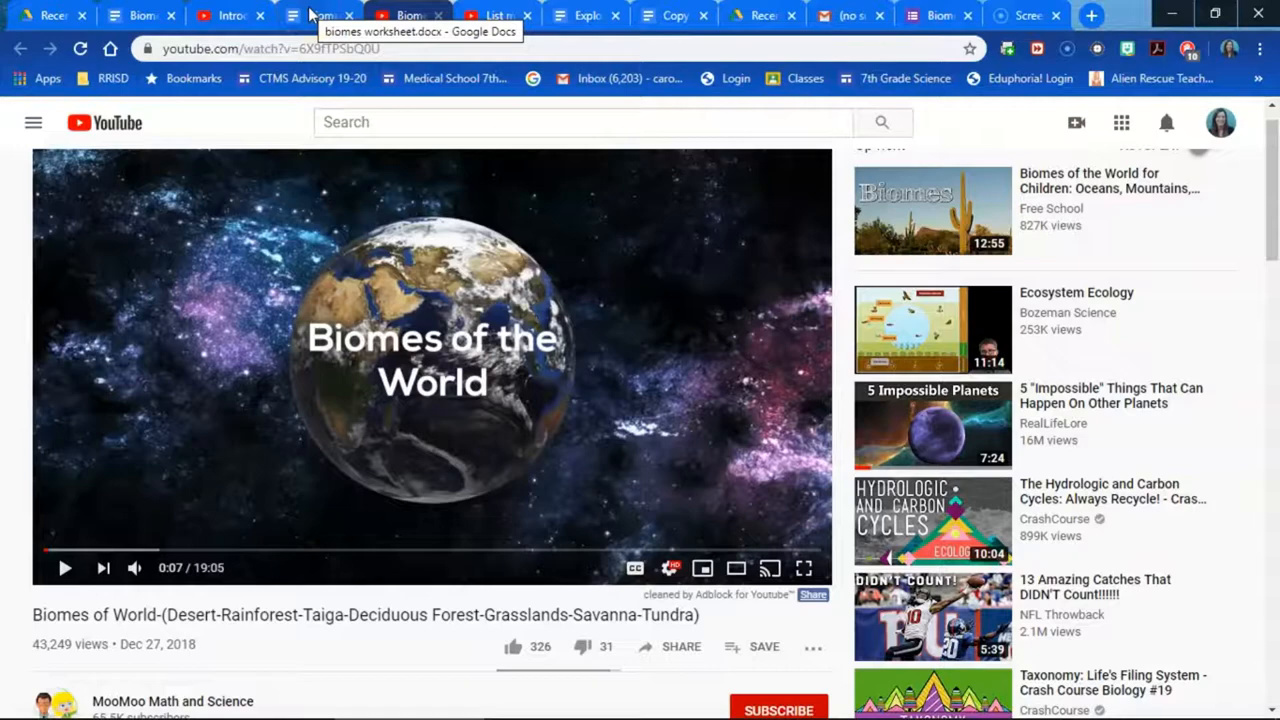
pyautogui.click(320, 16)
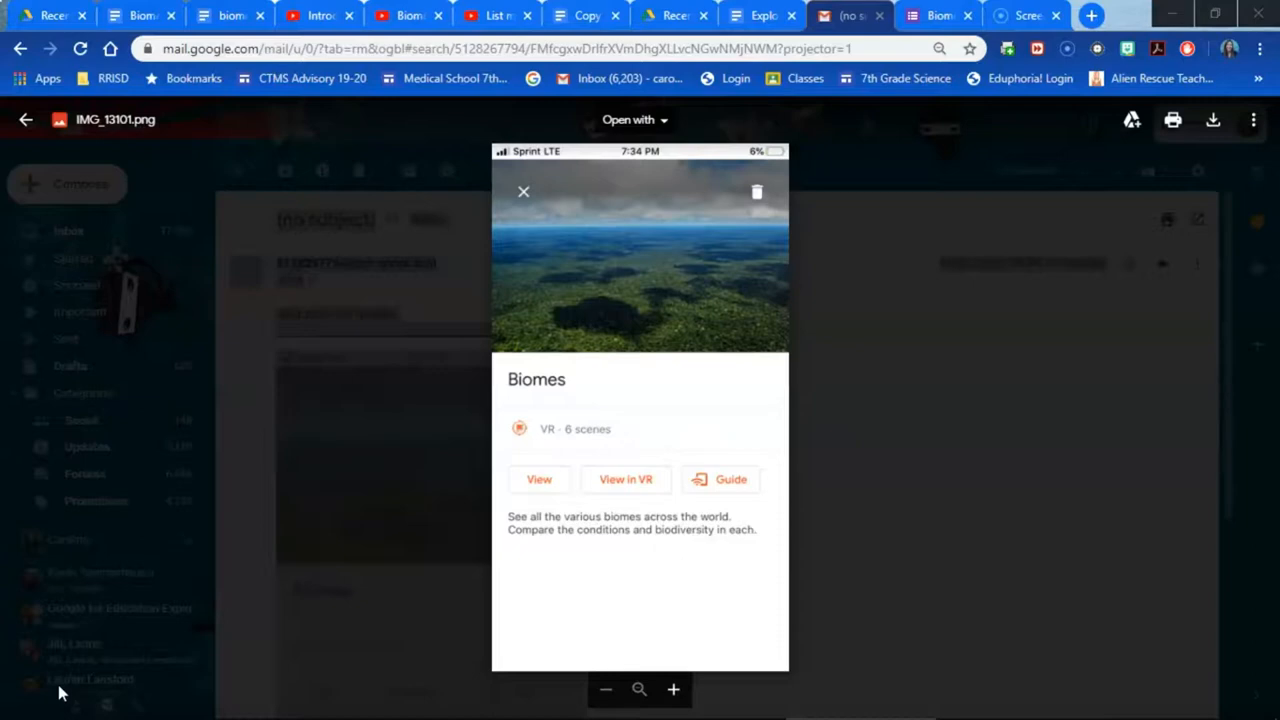
# Review the Google Expeditions VR Biomes form's name, class period and scene questions
pyautogui.click(936, 16)
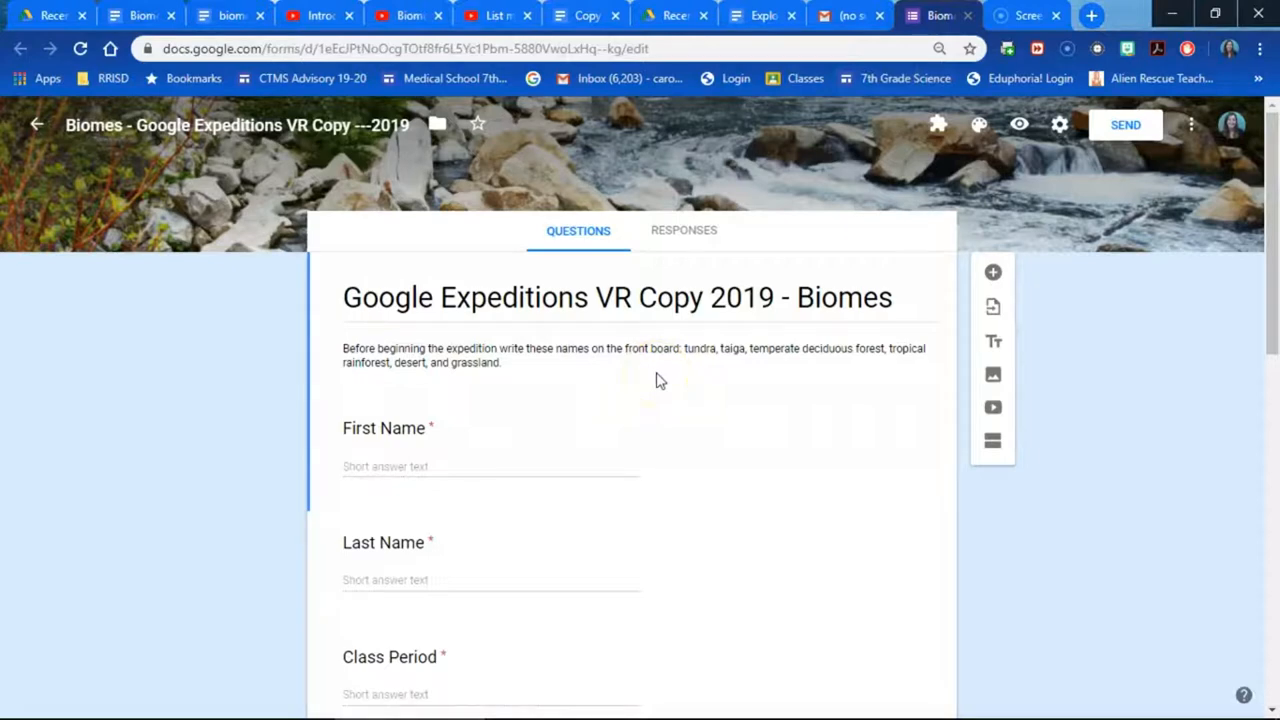
pyautogui.scroll(-3)
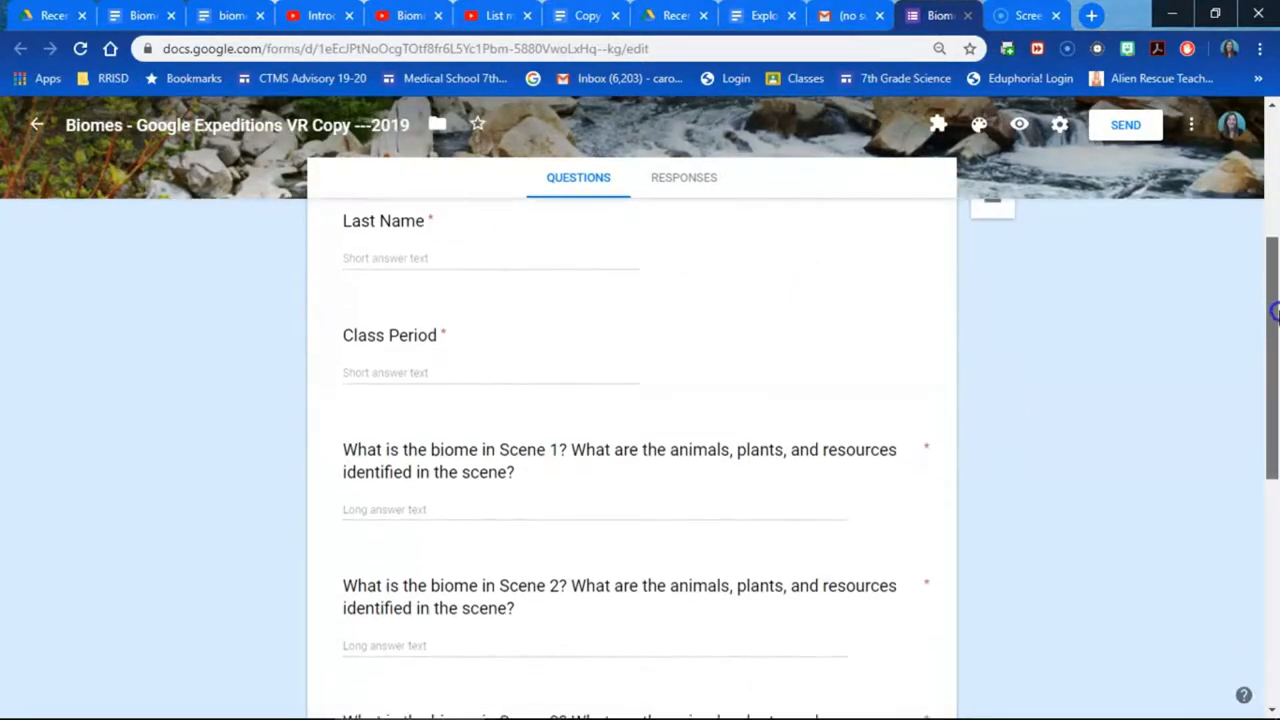
pyautogui.scroll(-3)
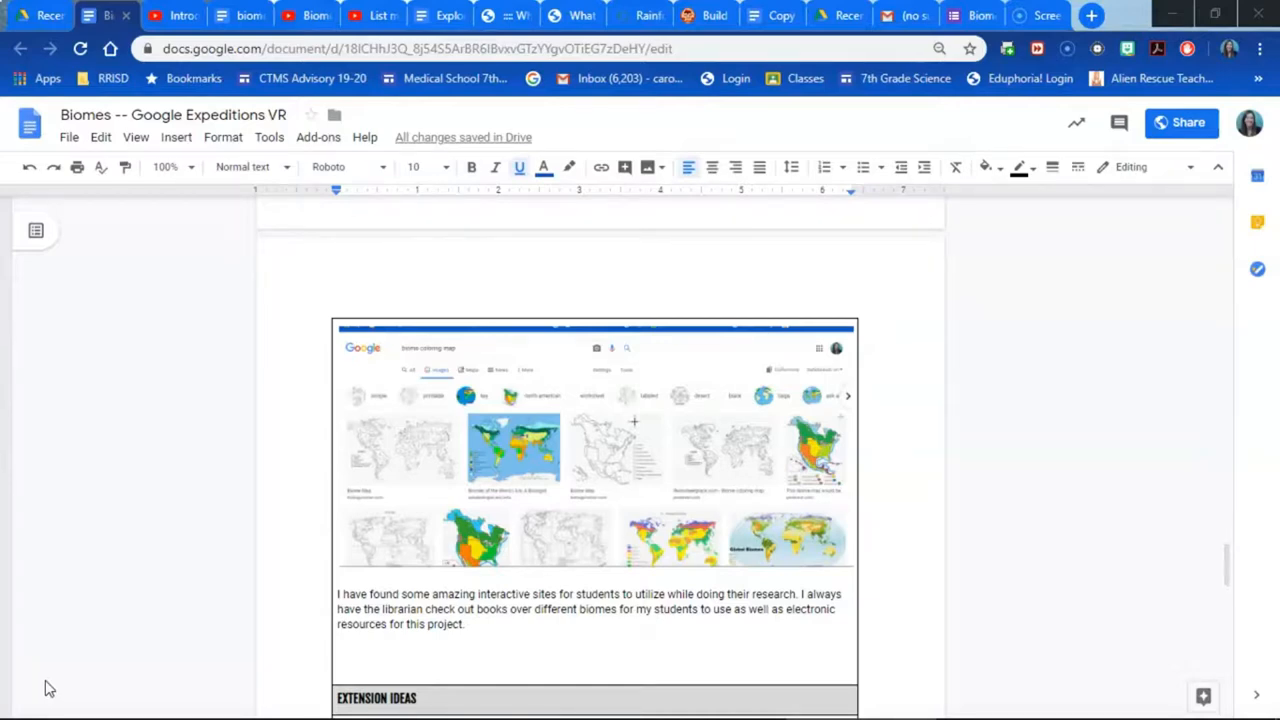
# View the 'List major biomes' video, then return to the Exploring Biomes Project 2019 chart
pyautogui.click(480, 16)
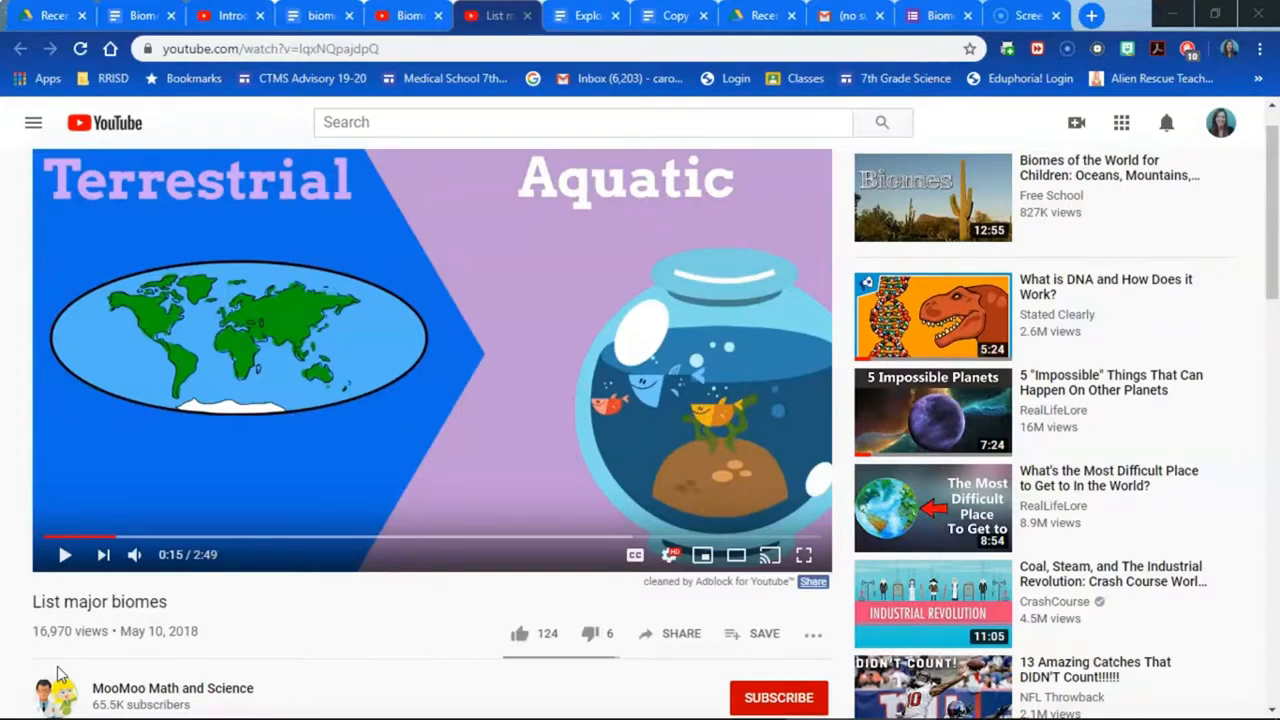
pyautogui.moveTo(416, 36)
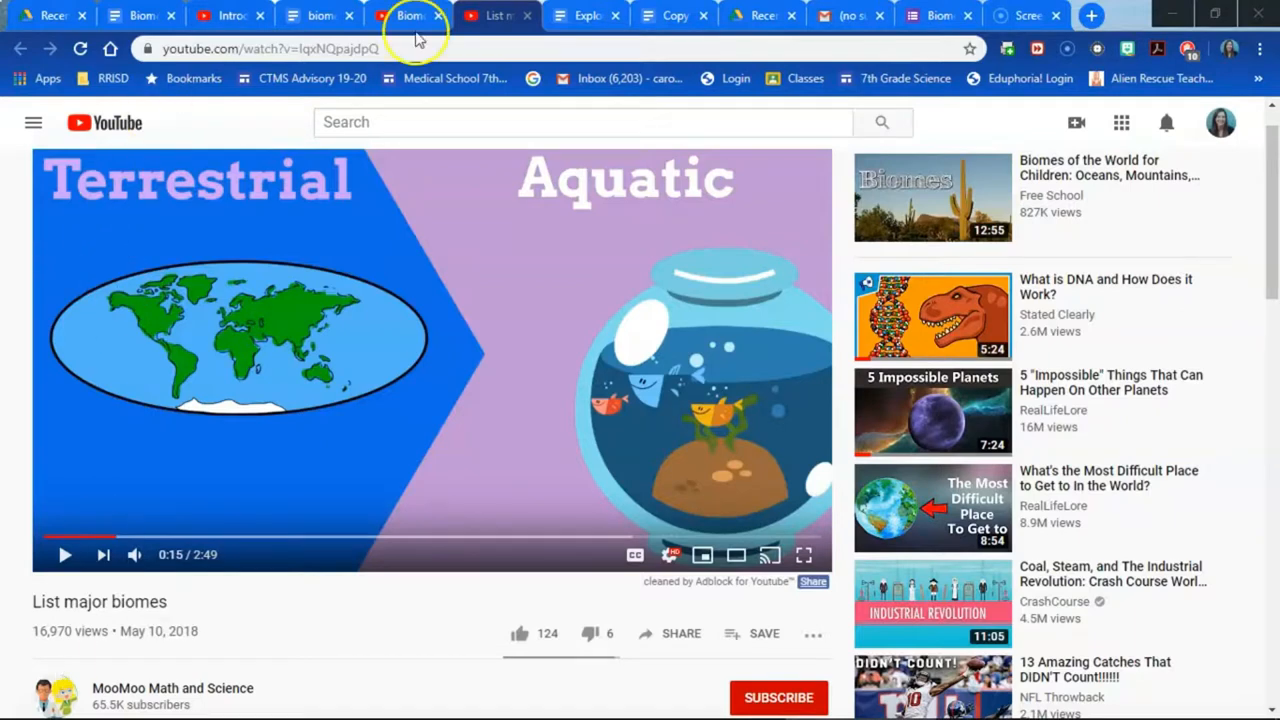
pyautogui.moveTo(570, 16)
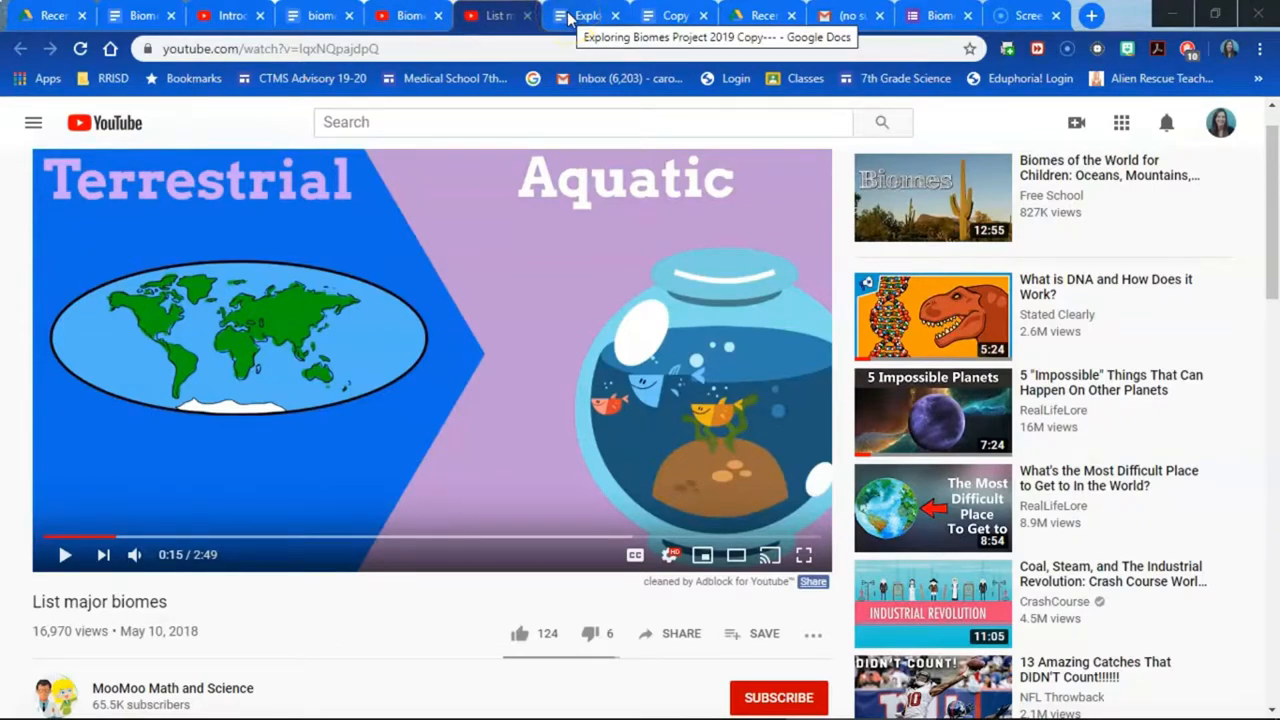
pyautogui.click(586, 16)
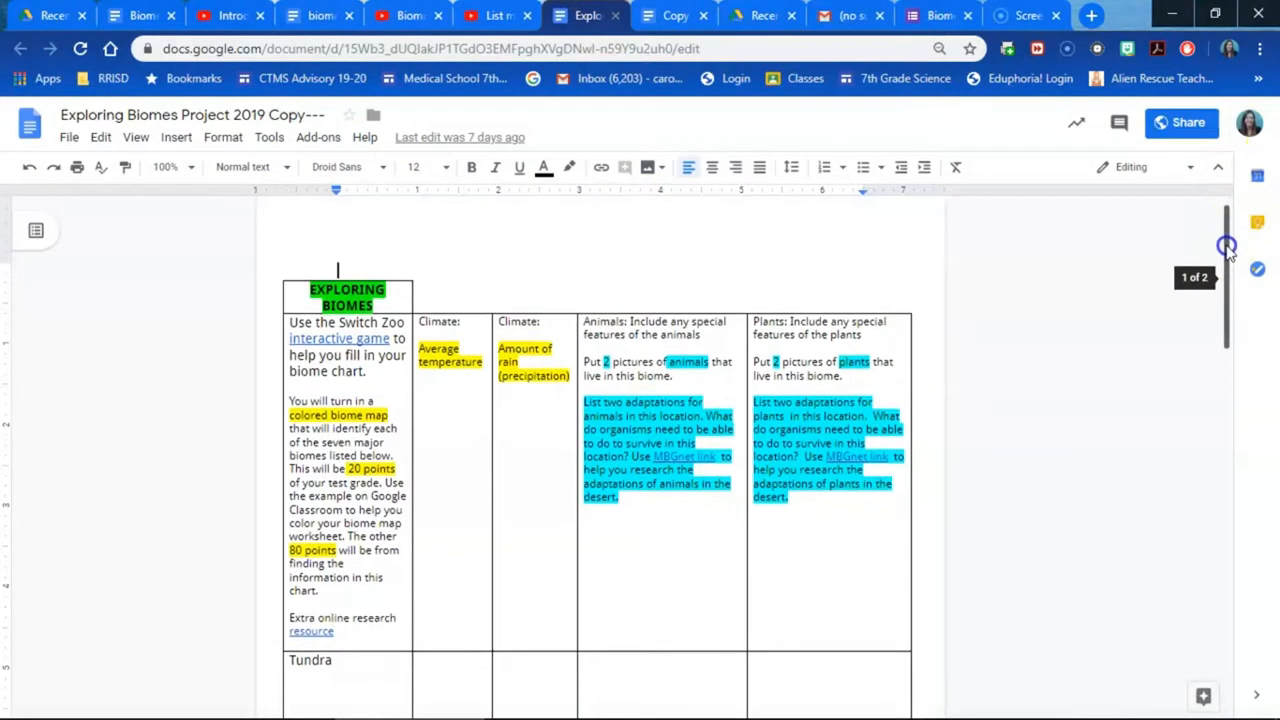
pyautogui.scroll(-3)
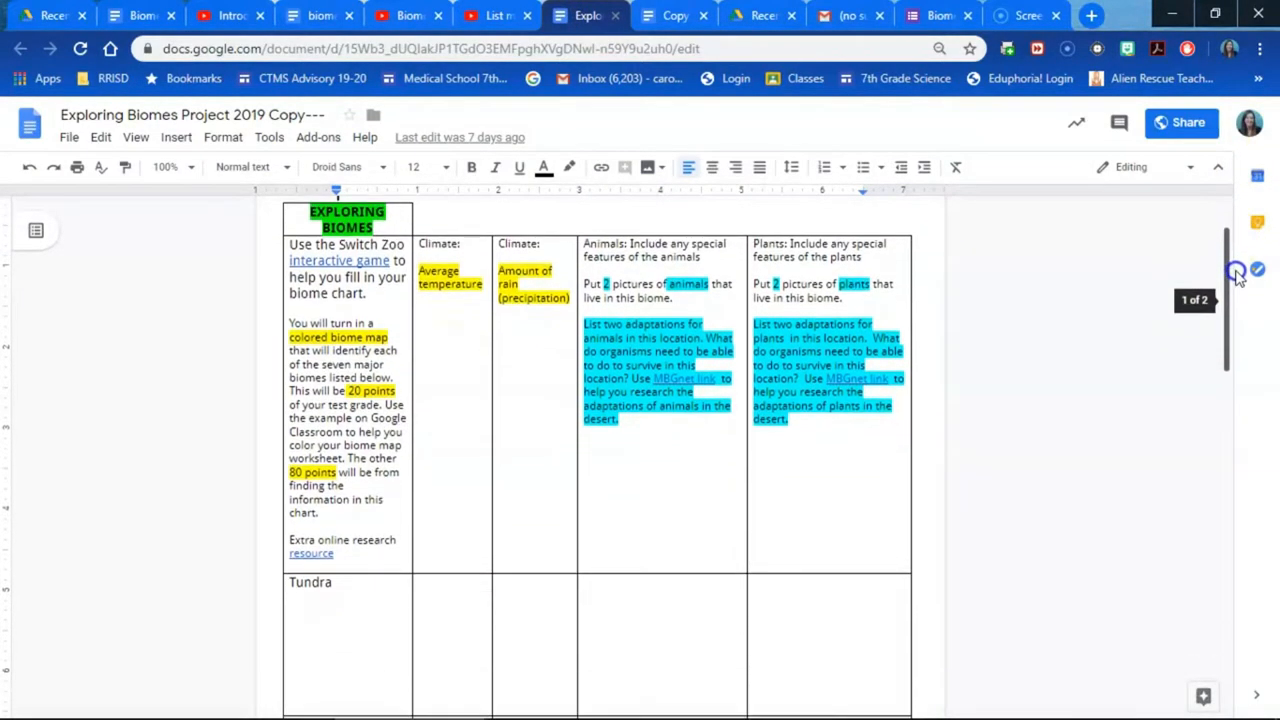
pyautogui.scroll(-3)
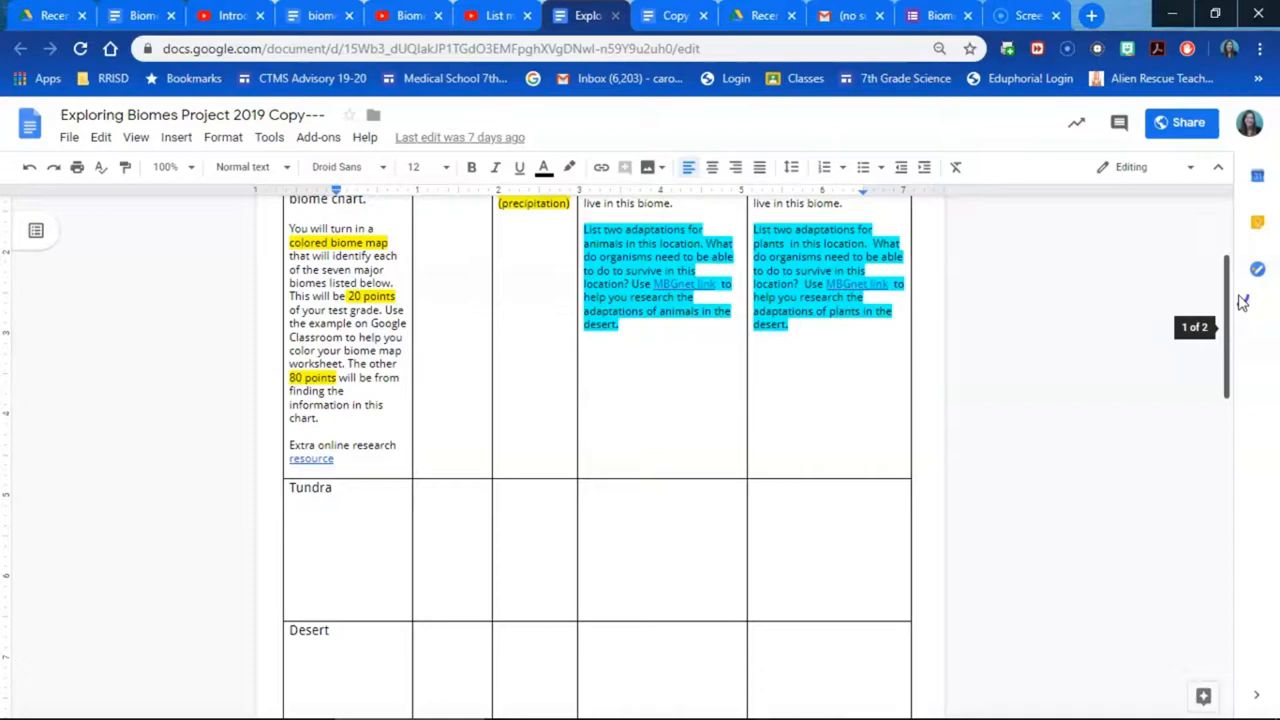
pyautogui.scroll(-3)
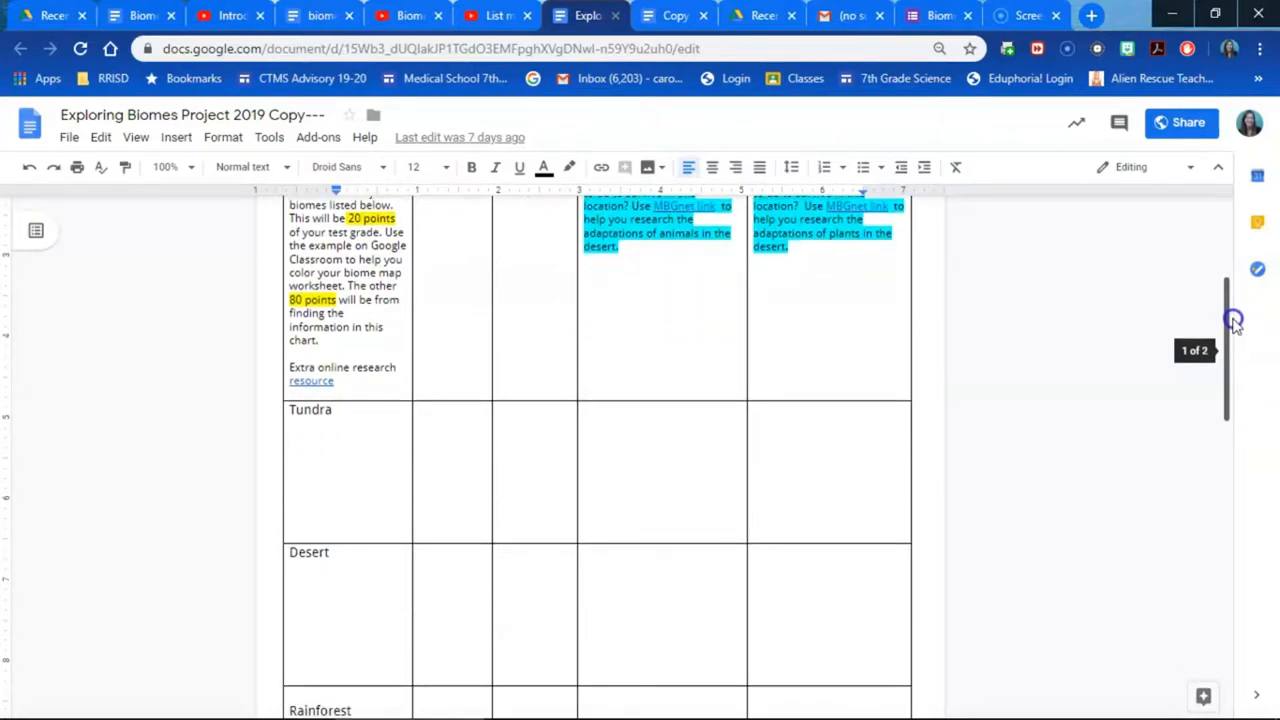
pyautogui.scroll(3)
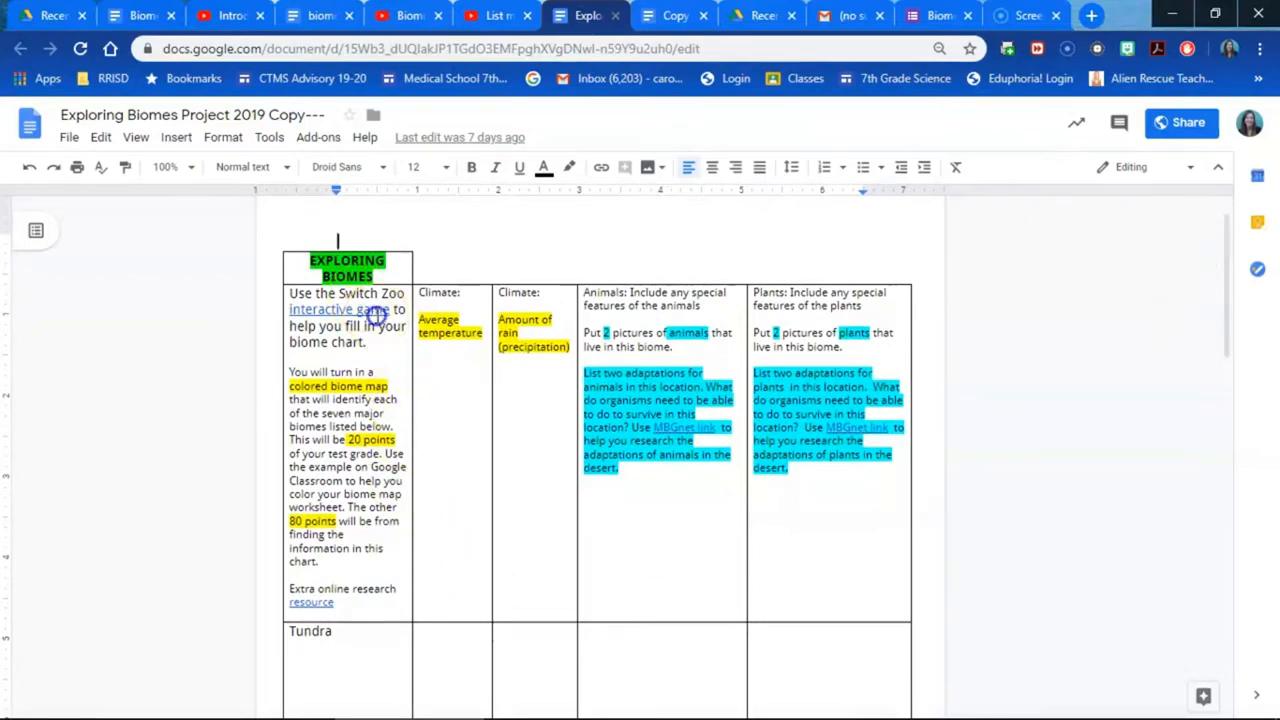
# Launch Switch Zoo's Build a Biome game from the doc and reach the biome choice screen
pyautogui.click(376, 308)
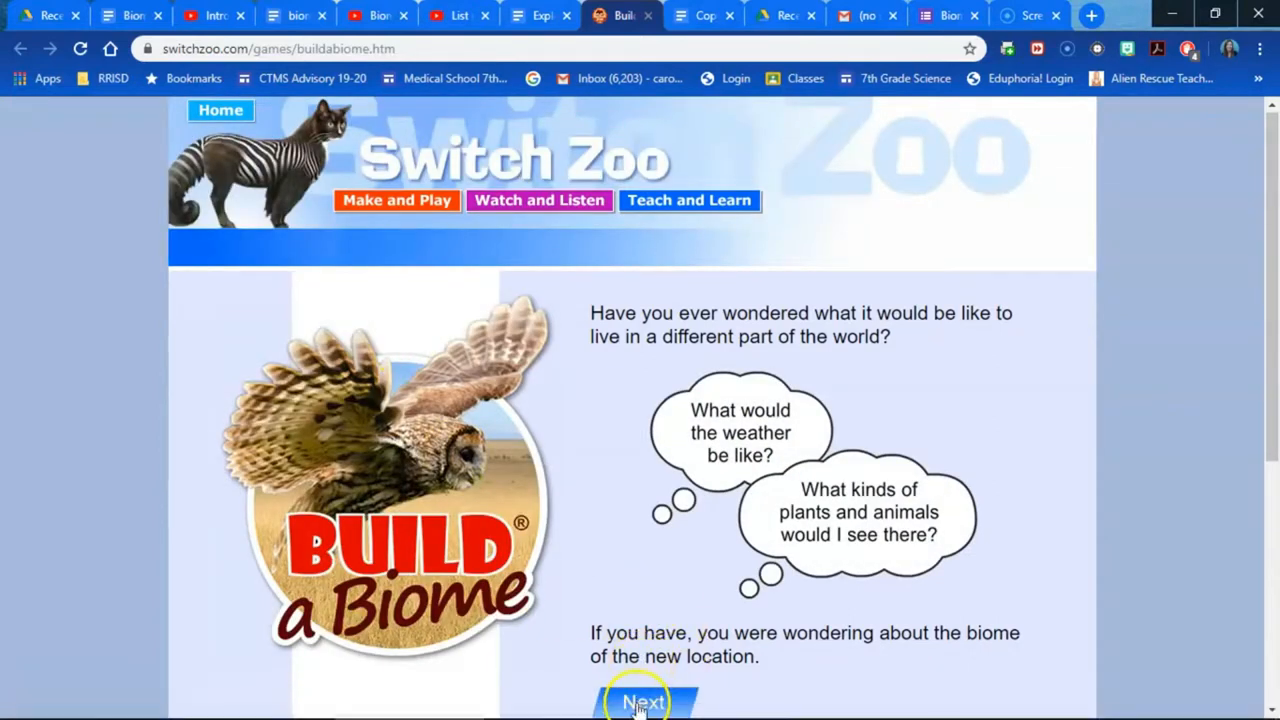
pyautogui.click(646, 700)
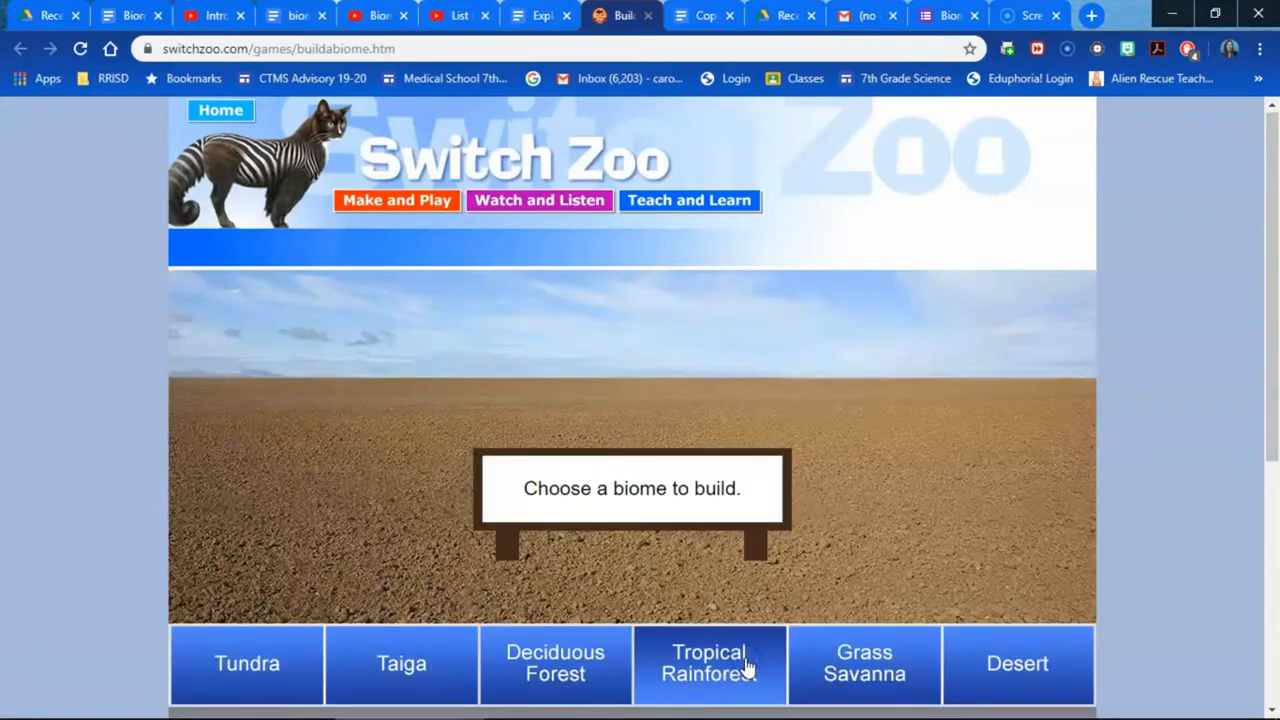
# Choose the tropical rainforest biome and begin building it
pyautogui.click(708, 664)
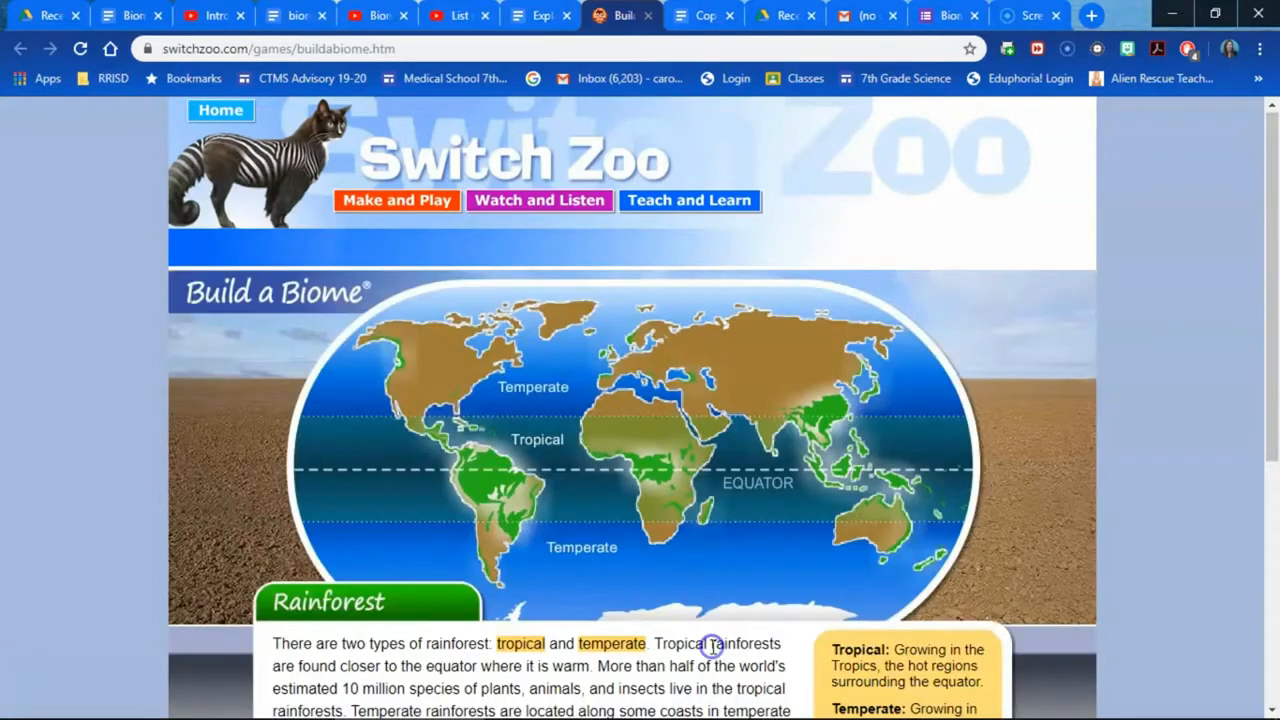
pyautogui.scroll(-3)
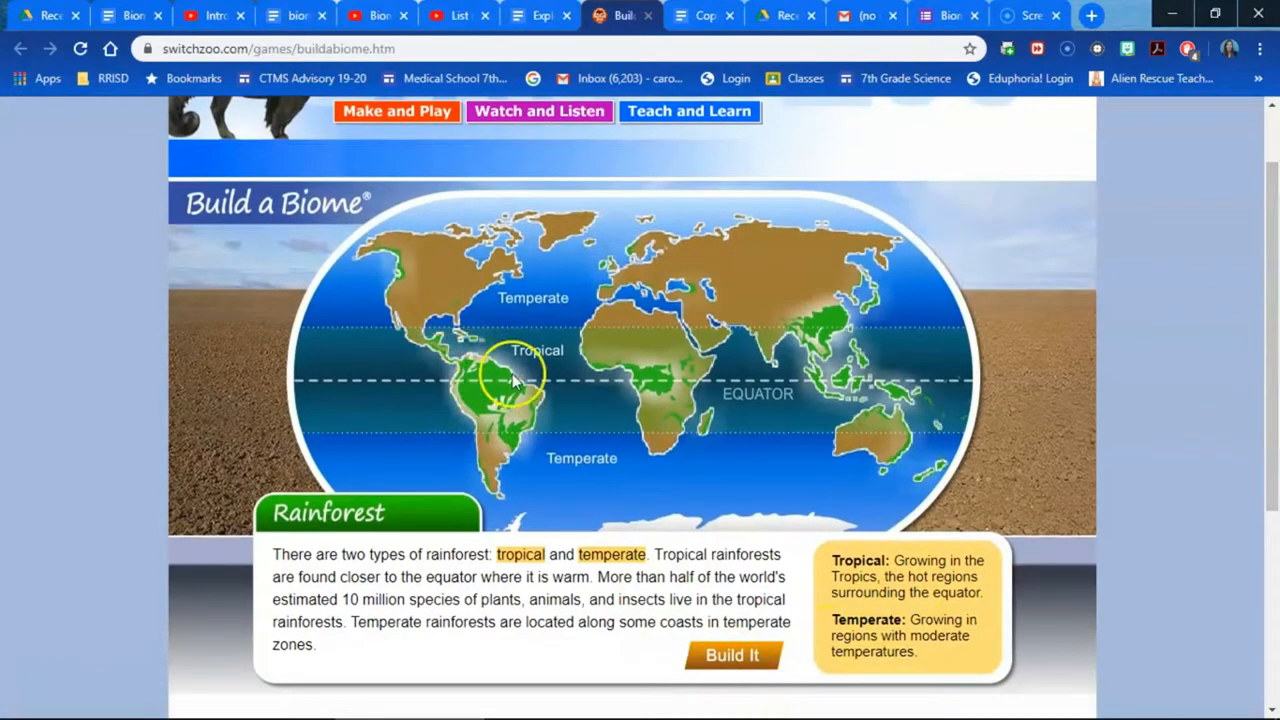
pyautogui.click(732, 656)
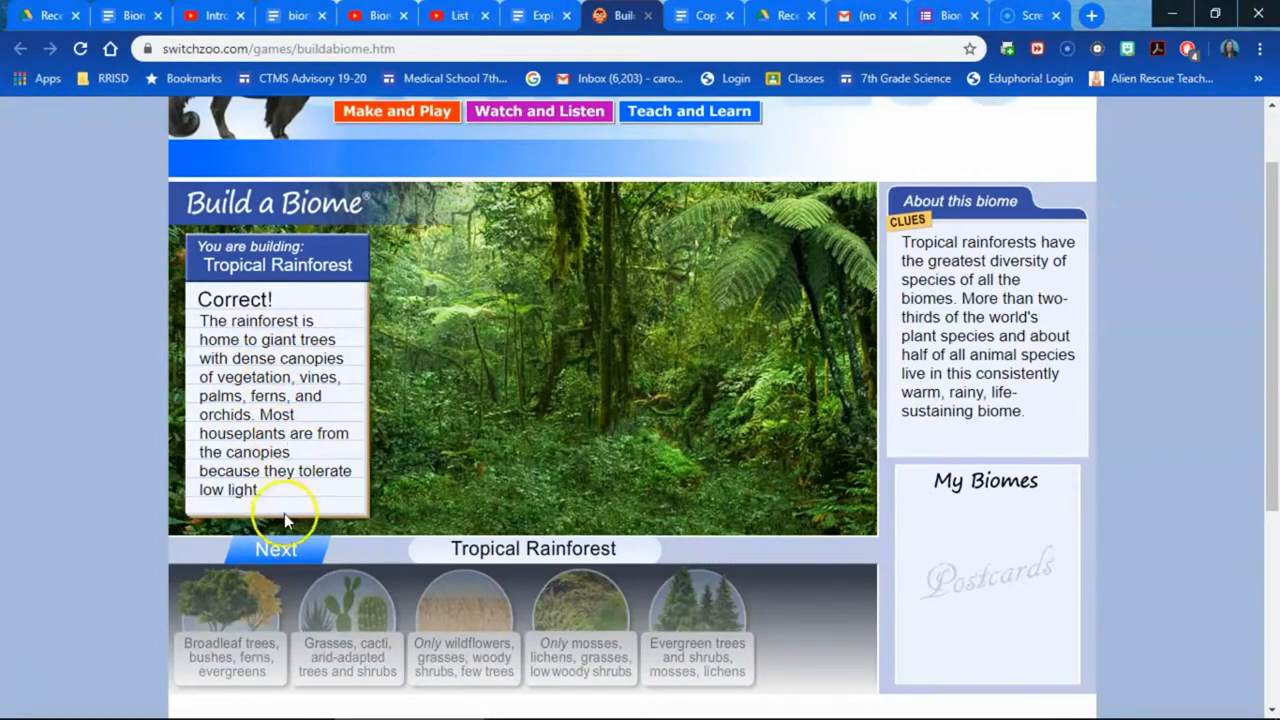
# Pick gorillas as the rainforest's animals, browse other rainforest animals, and continue to rainfall
pyautogui.click(276, 548)
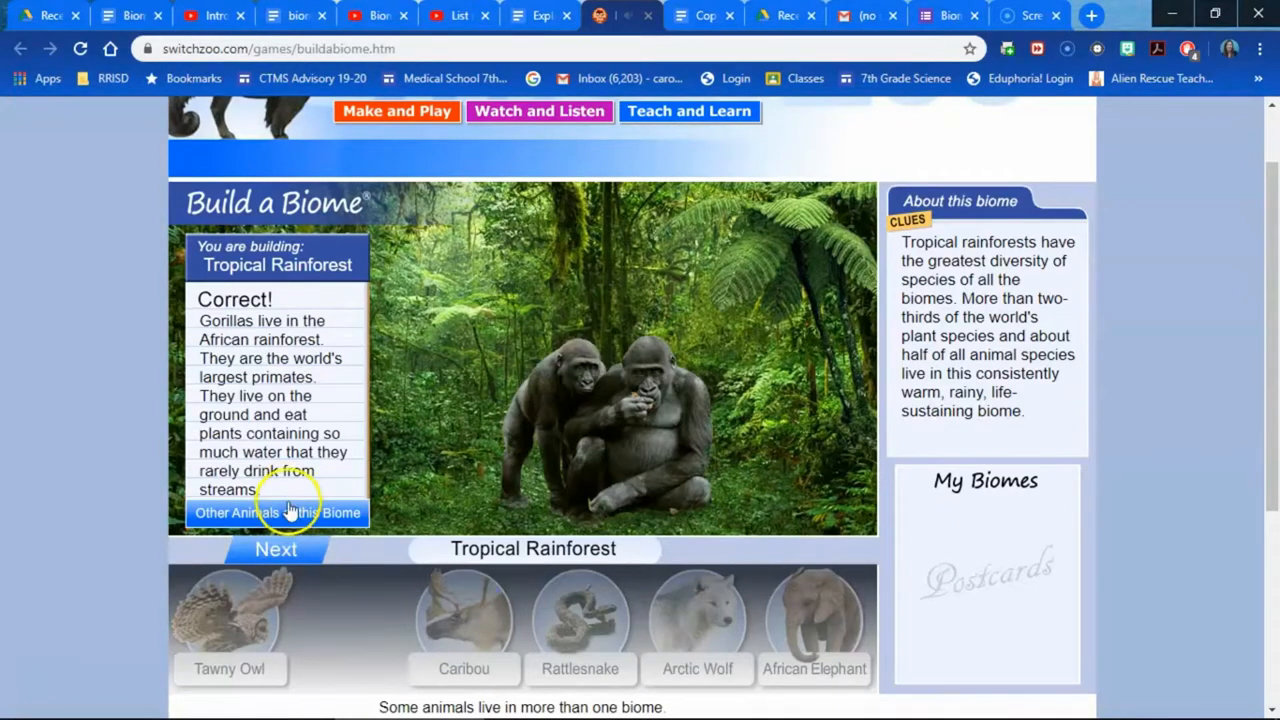
pyautogui.click(276, 512)
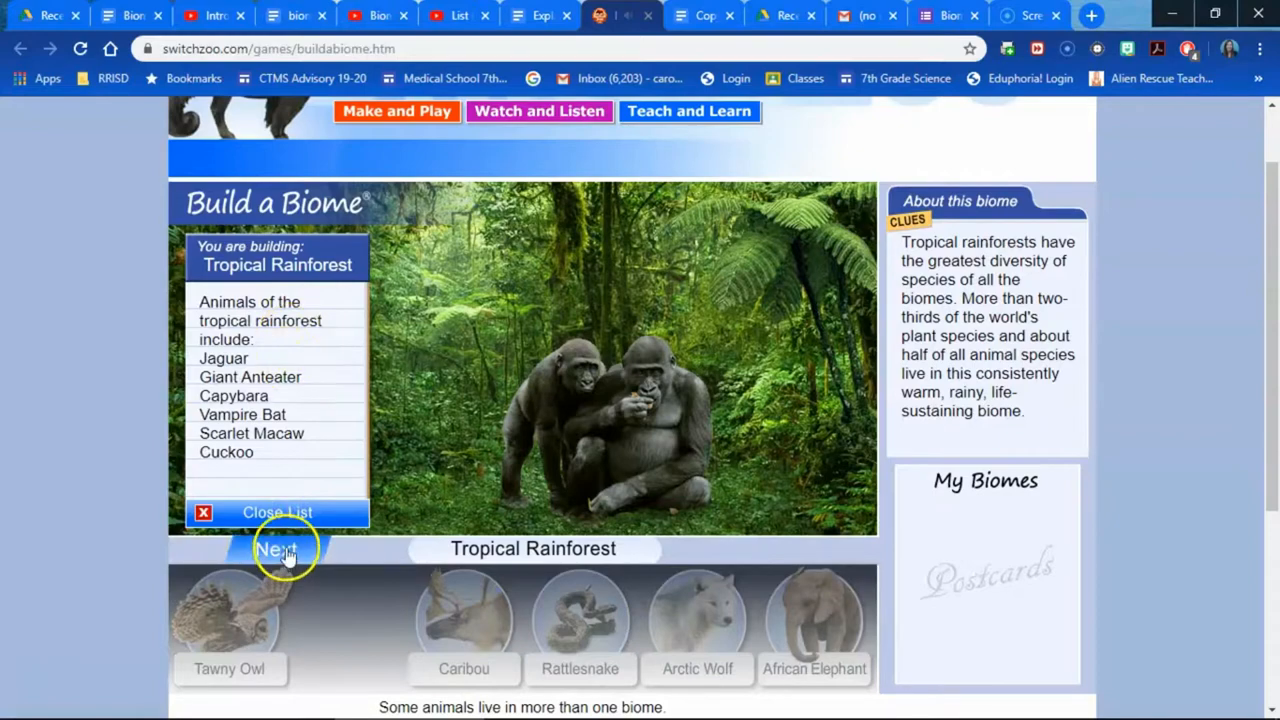
pyautogui.click(278, 548)
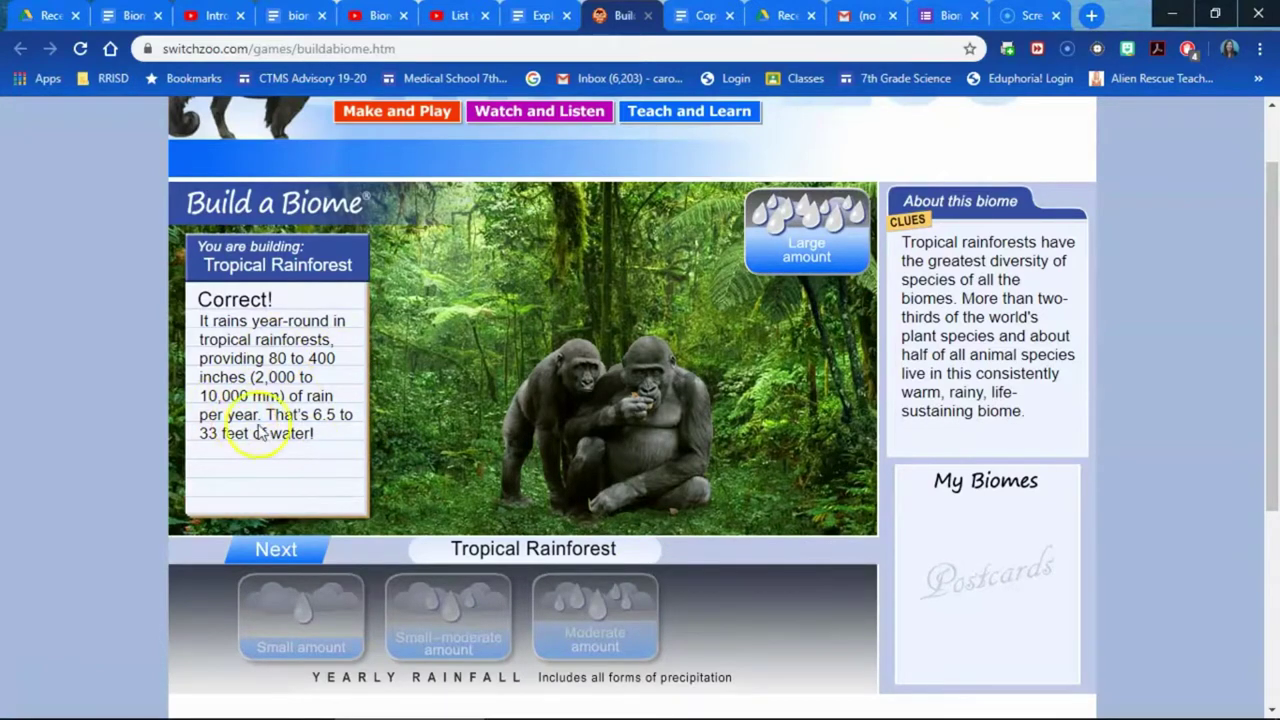
# Set a hot, no-seasons climate and finish the tropical rainforest biome
pyautogui.click(276, 548)
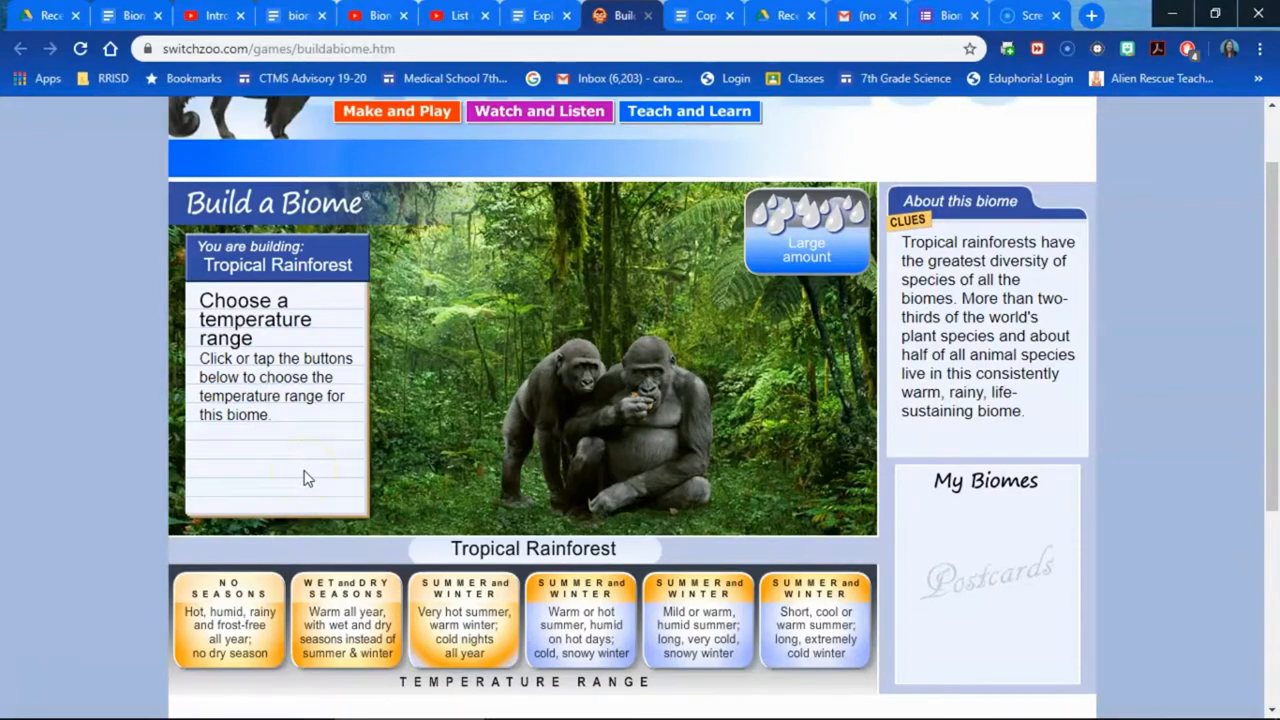
pyautogui.click(232, 620)
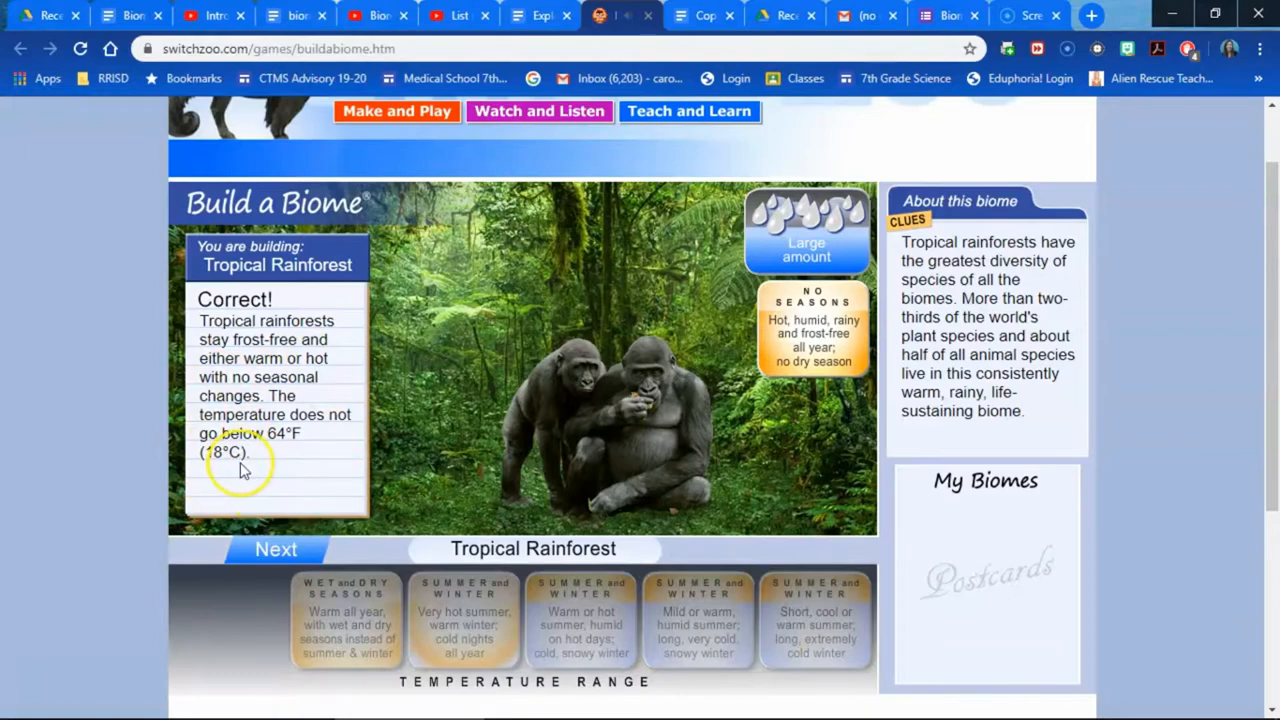
pyautogui.click(276, 548)
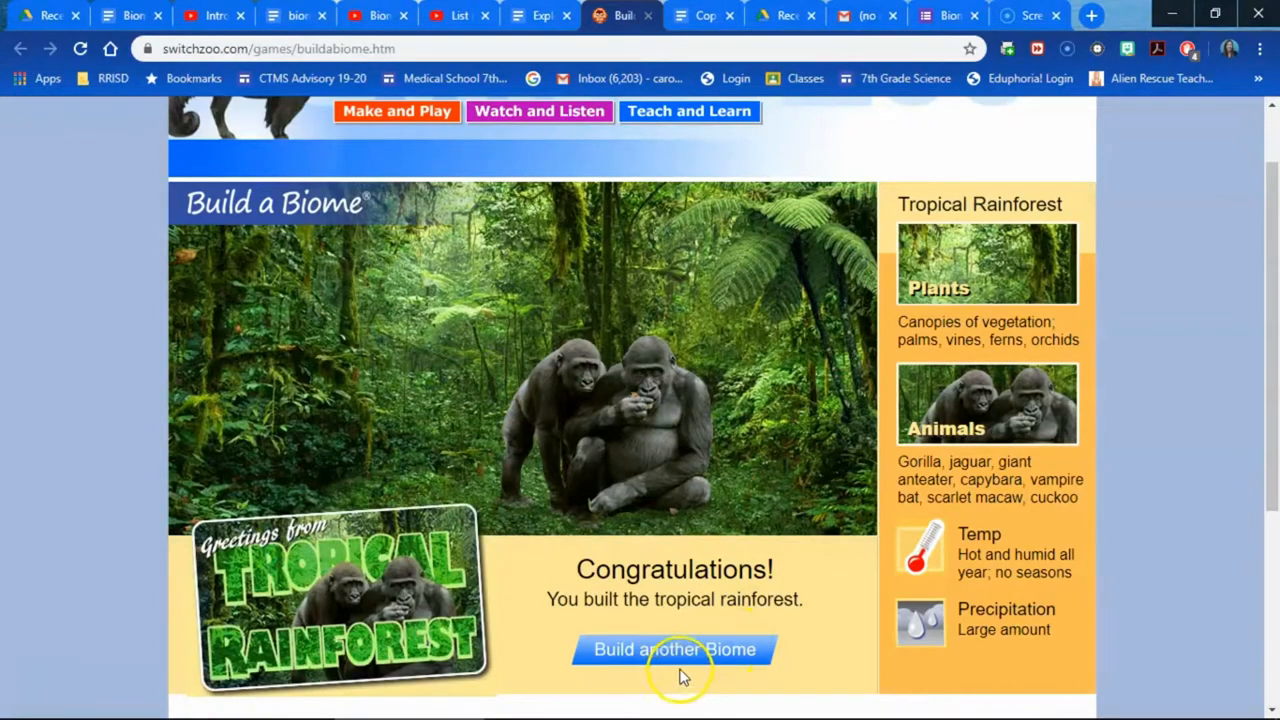
pyautogui.moveTo(504, 340)
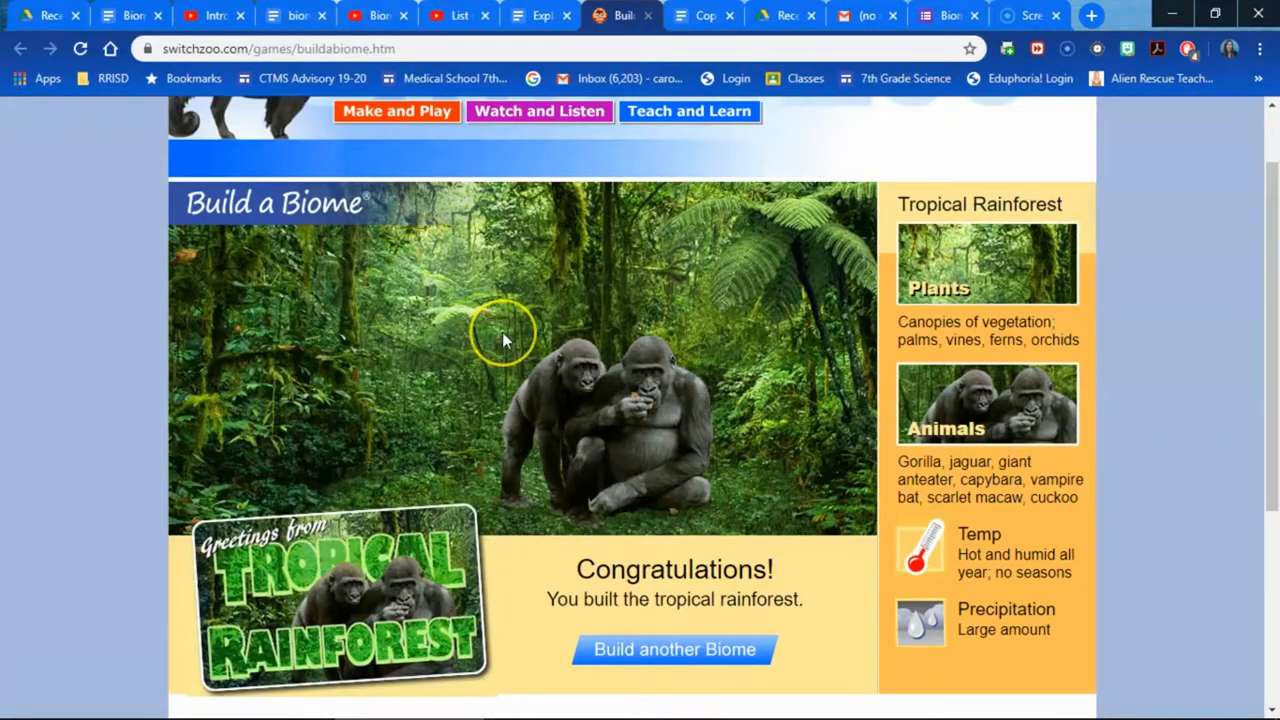
pyautogui.moveTo(464, 14)
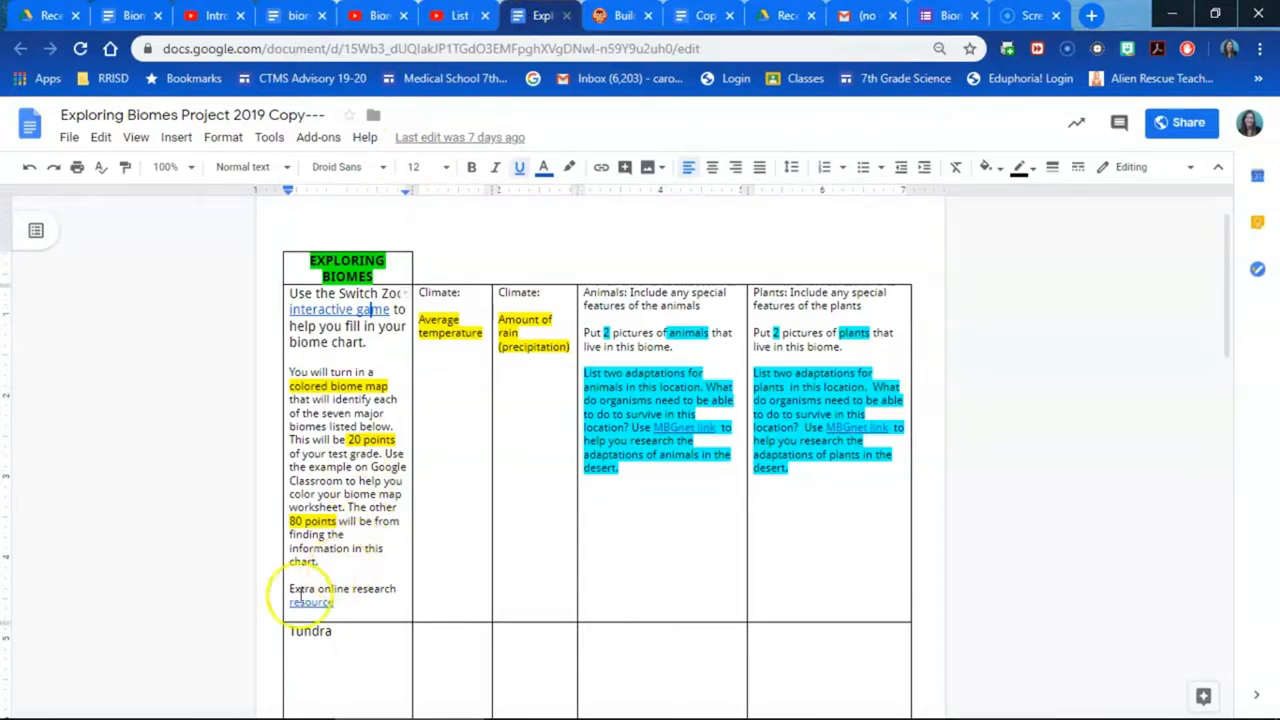
# Follow the chart's extra research link to NASA Earth Observatory's Mission: Biomes page
pyautogui.click(312, 602)
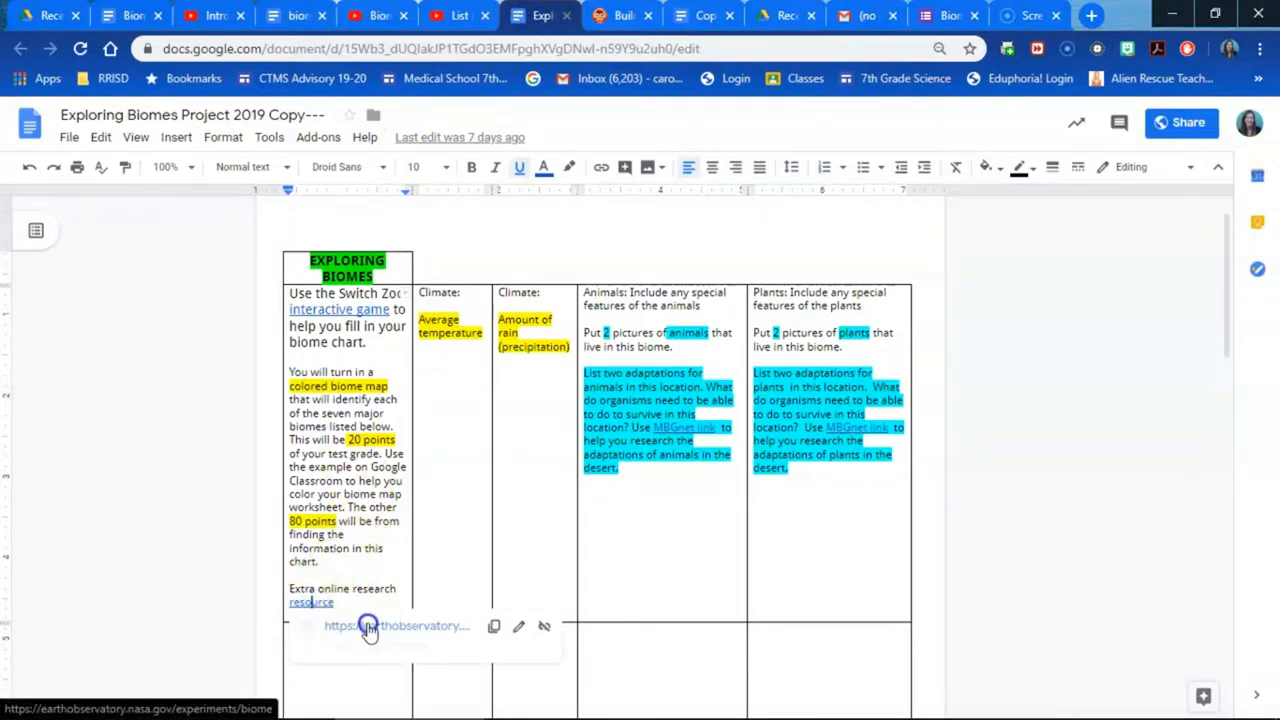
pyautogui.click(396, 624)
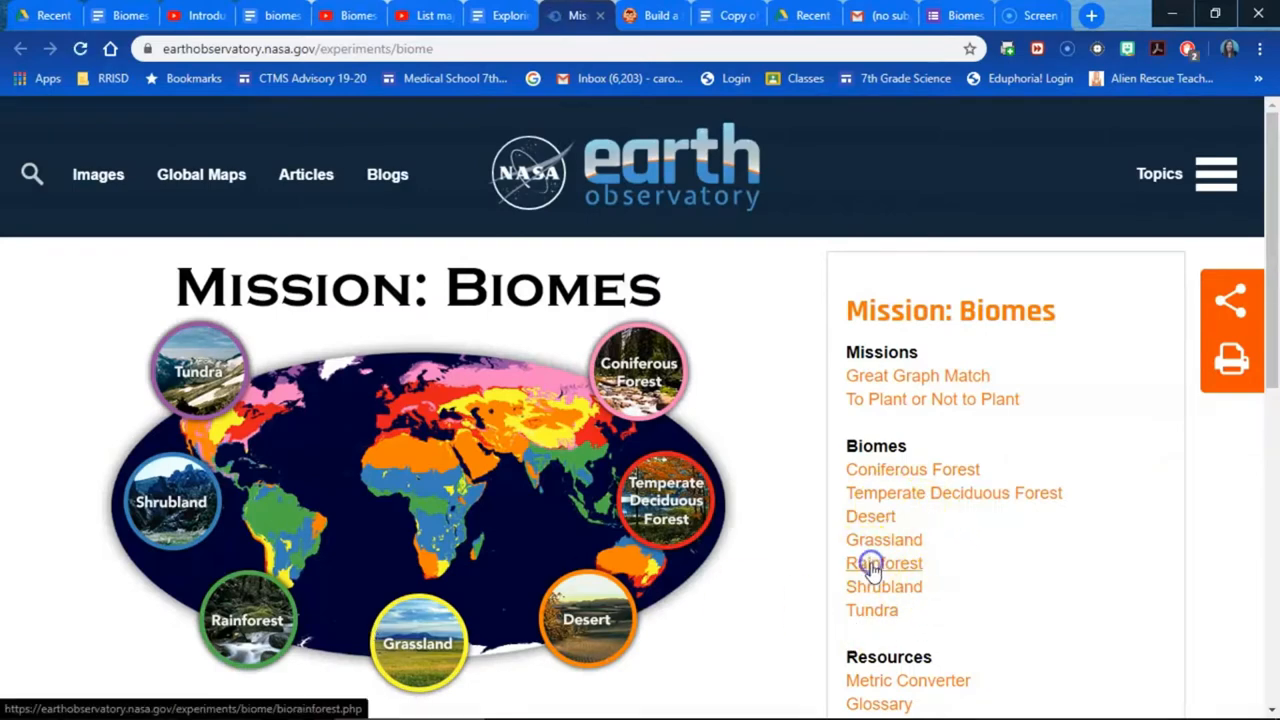
# Read NASA's Rainforest biome facts, then follow the doc's MBGnet link
pyautogui.click(884, 564)
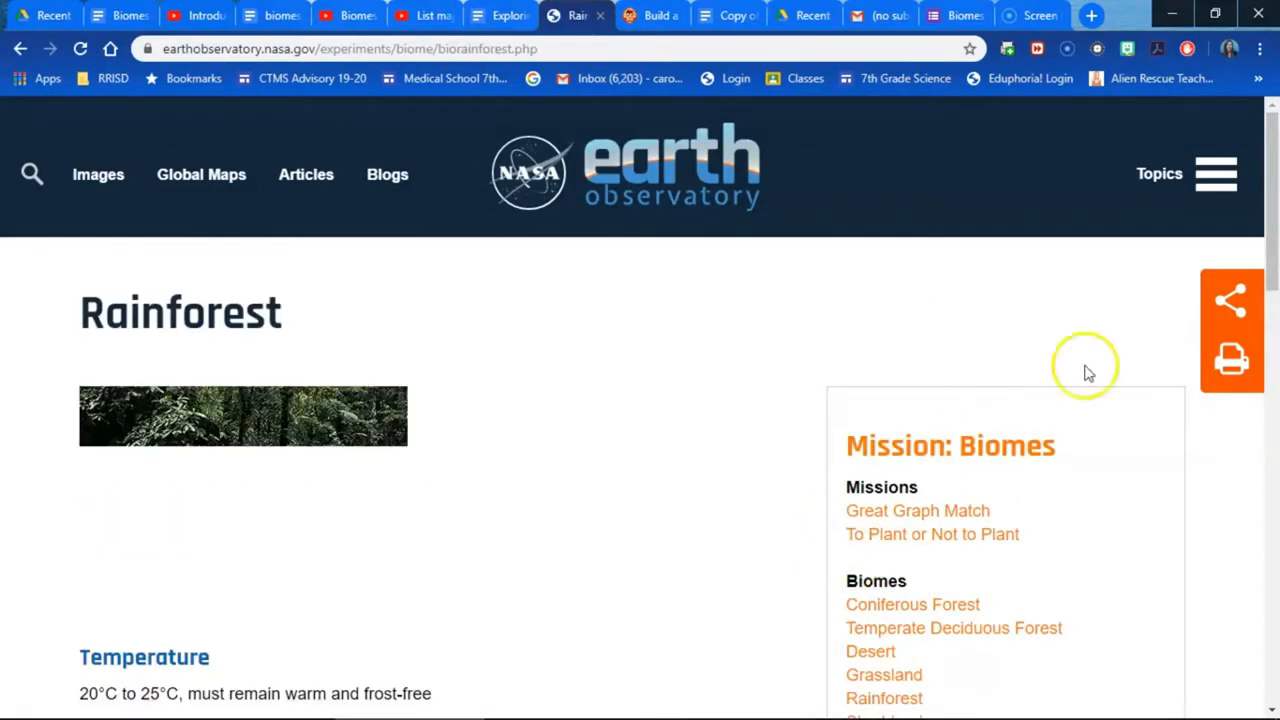
pyautogui.scroll(-3)
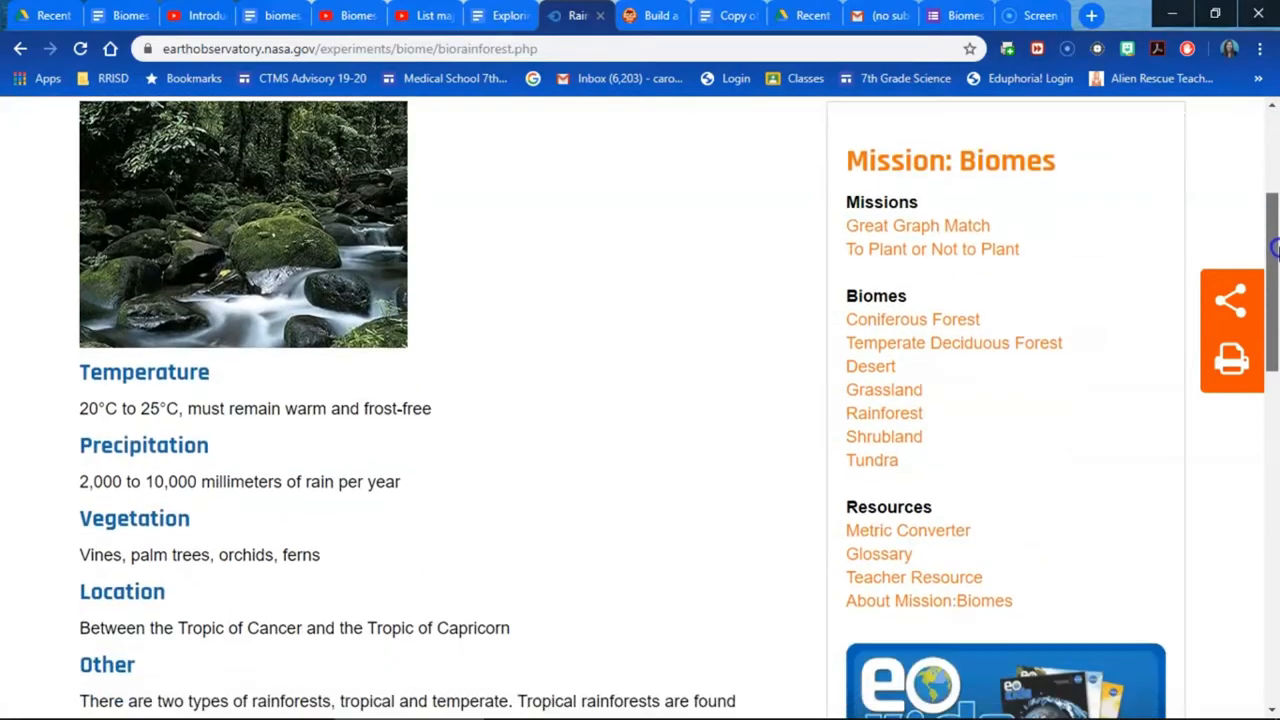
pyautogui.scroll(-3)
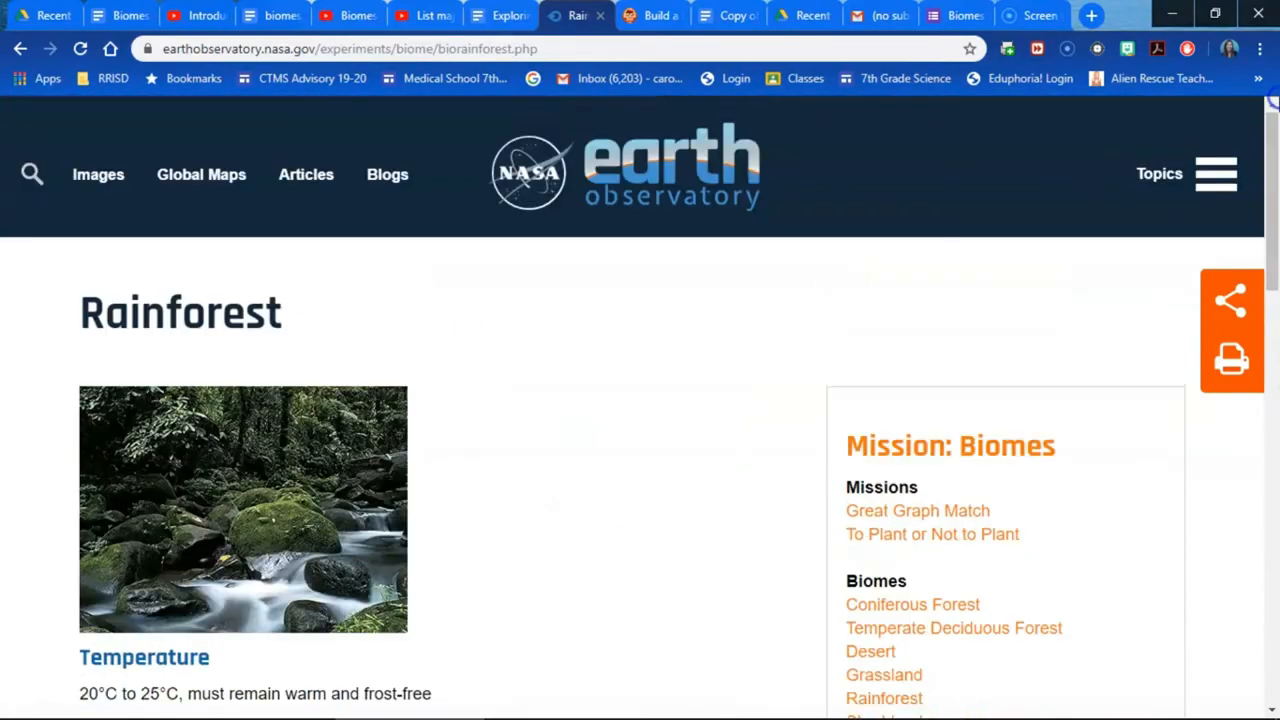
pyautogui.click(500, 16)
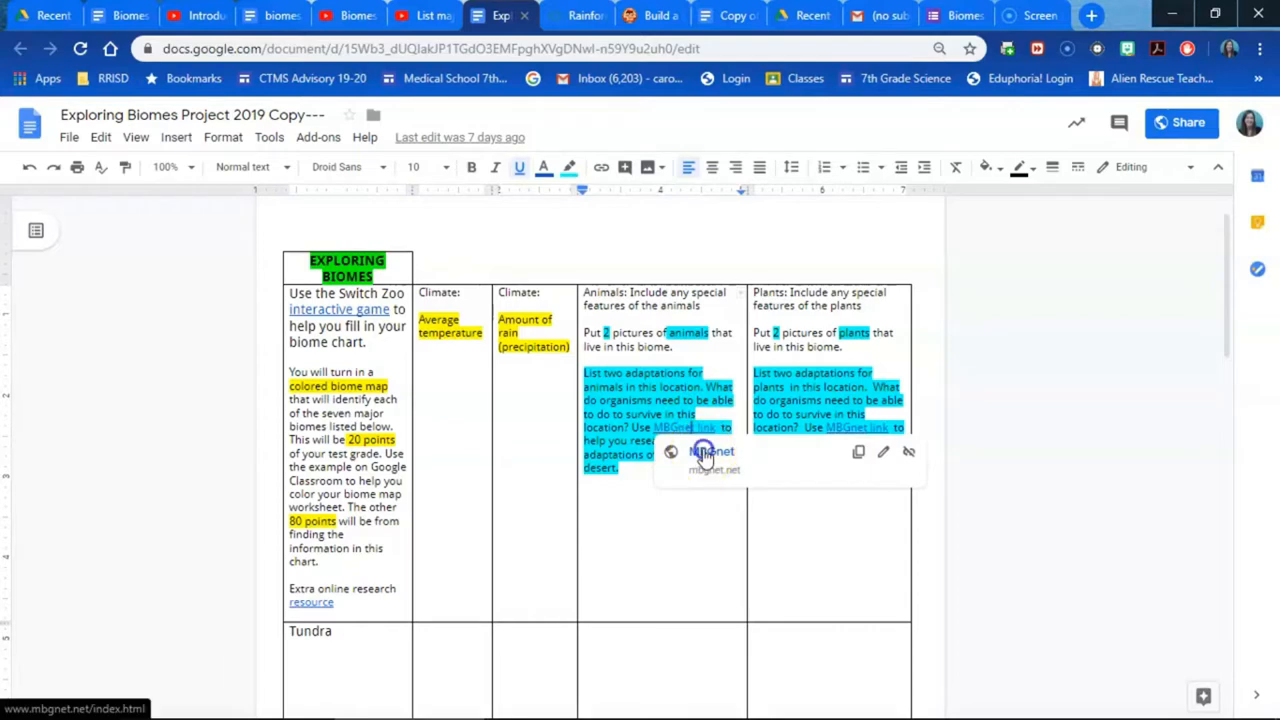
pyautogui.click(712, 450)
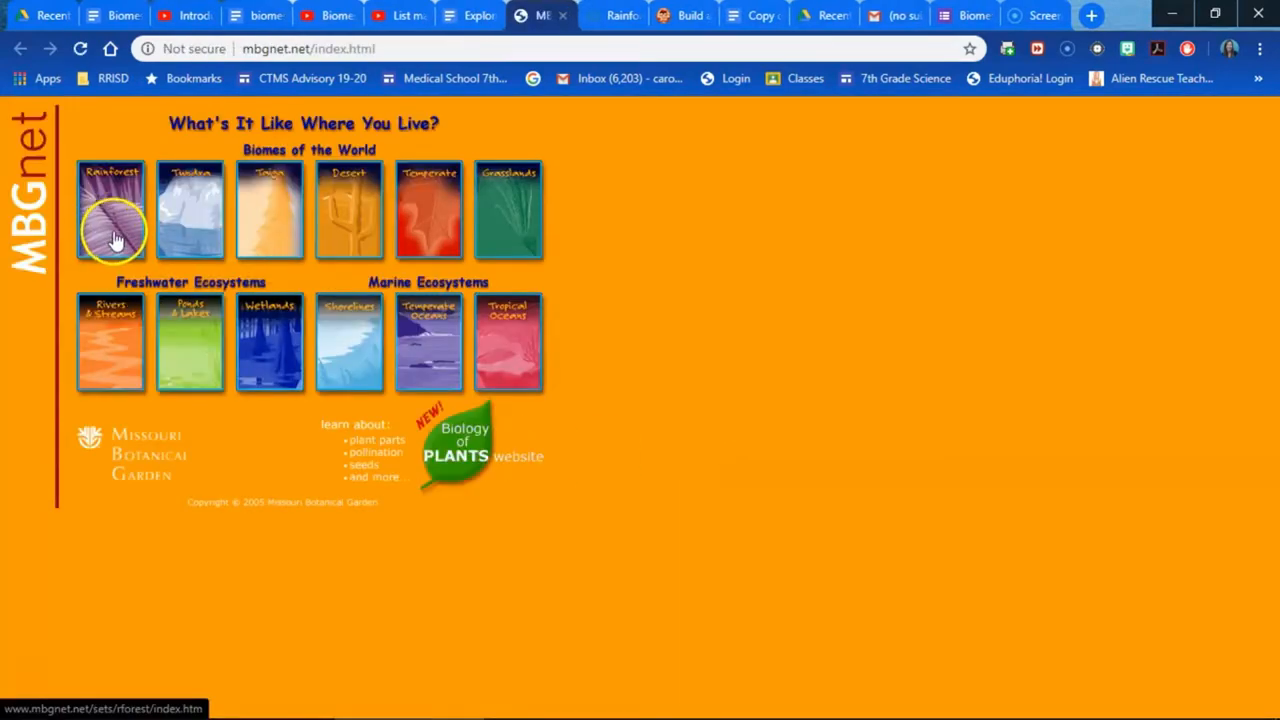
# Read MBGnet's Rainforest Plants adaptations article, then return to the project chart
pyautogui.click(112, 210)
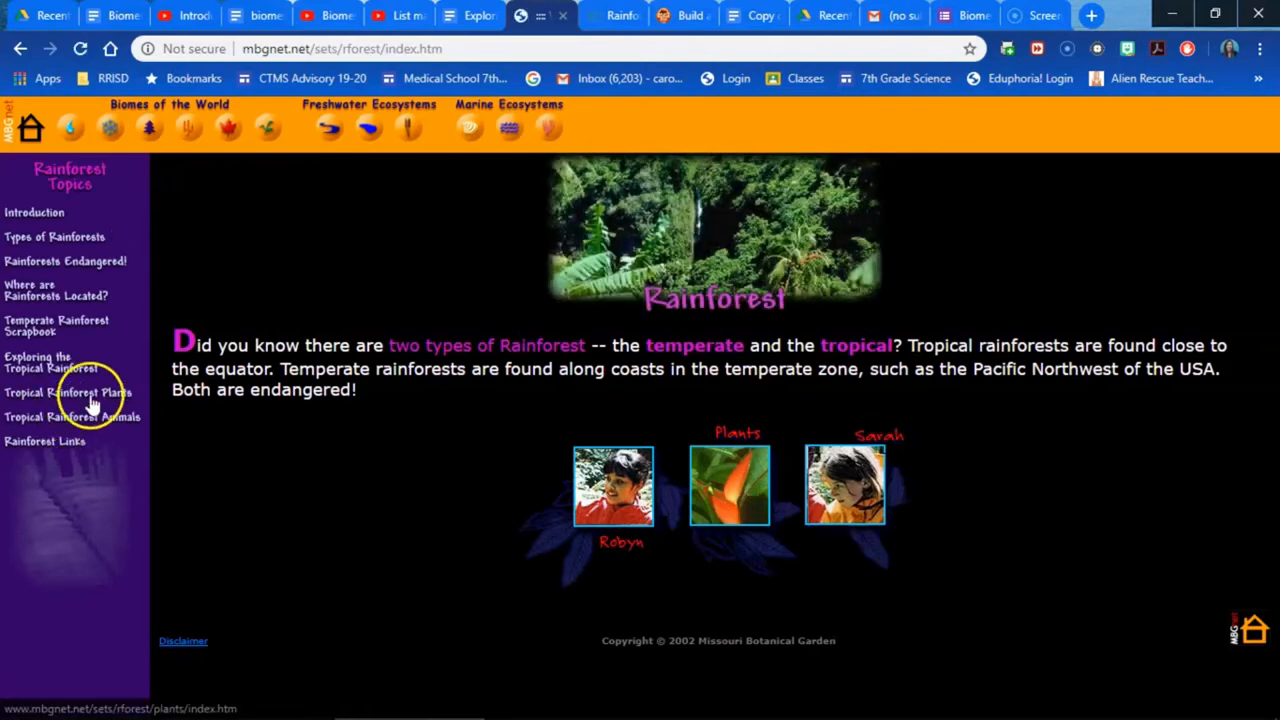
pyautogui.click(68, 390)
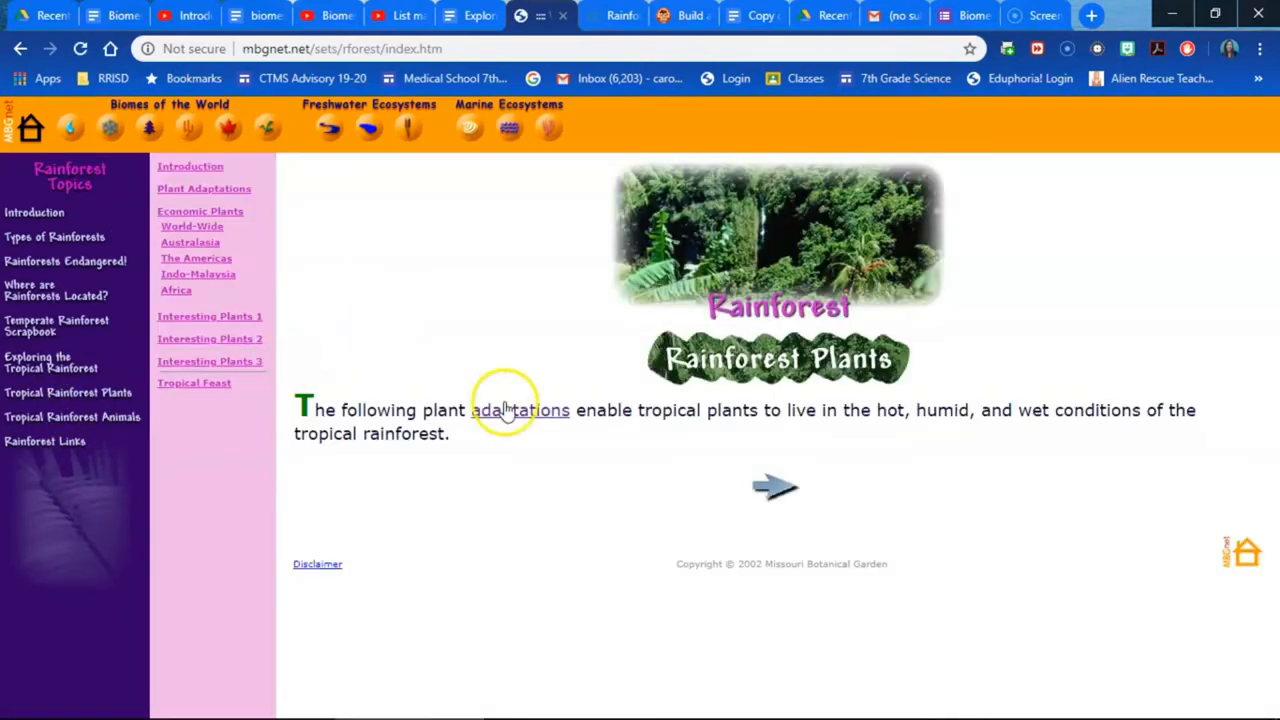
pyautogui.click(520, 410)
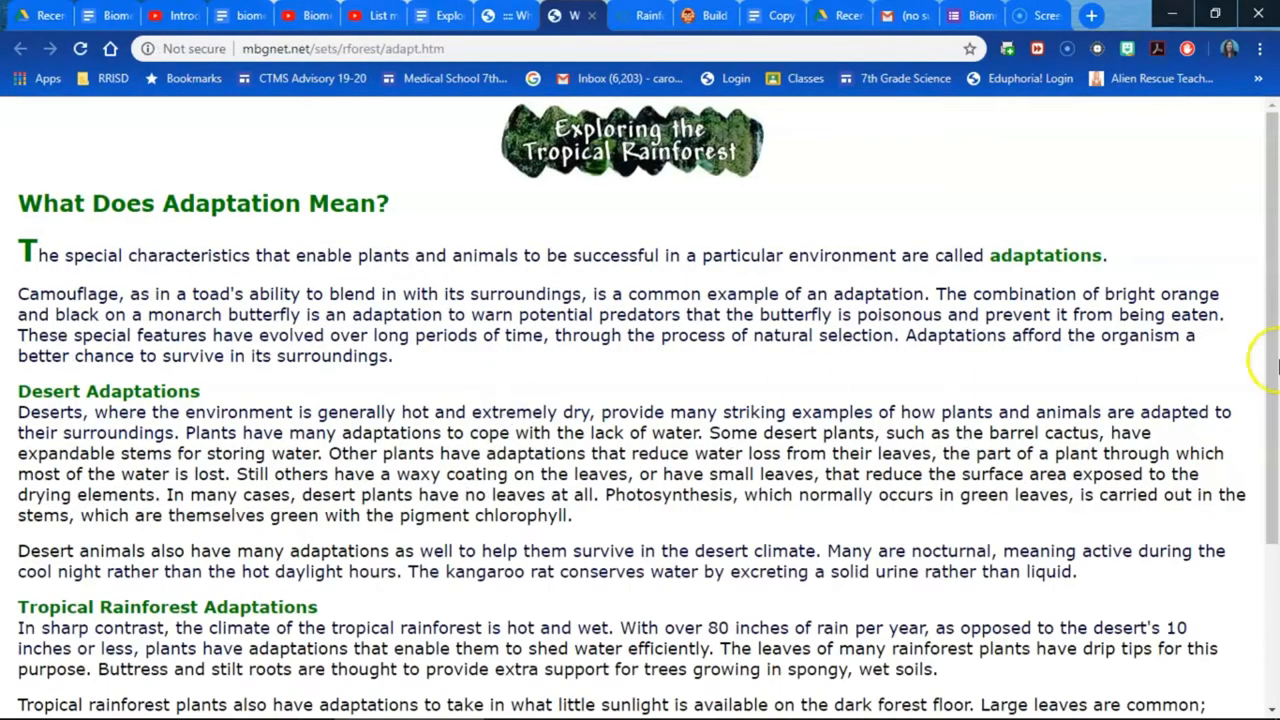
pyautogui.scroll(-3)
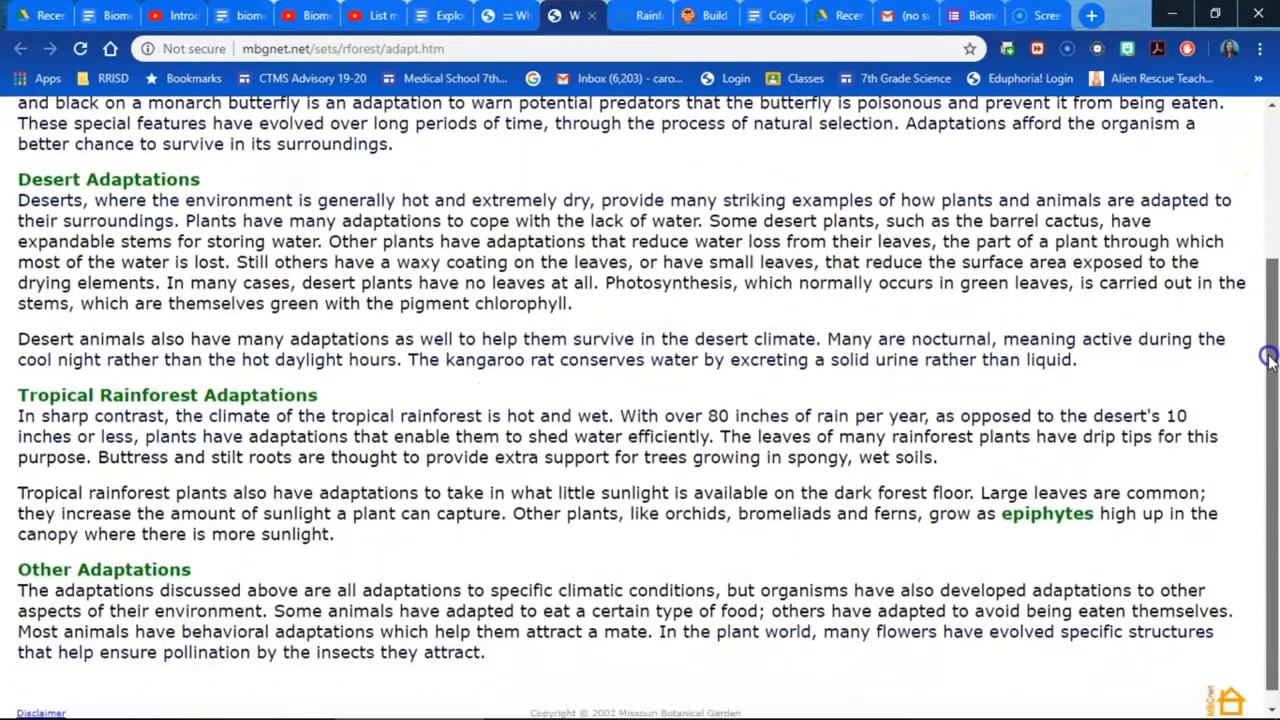
pyautogui.scroll(-3)
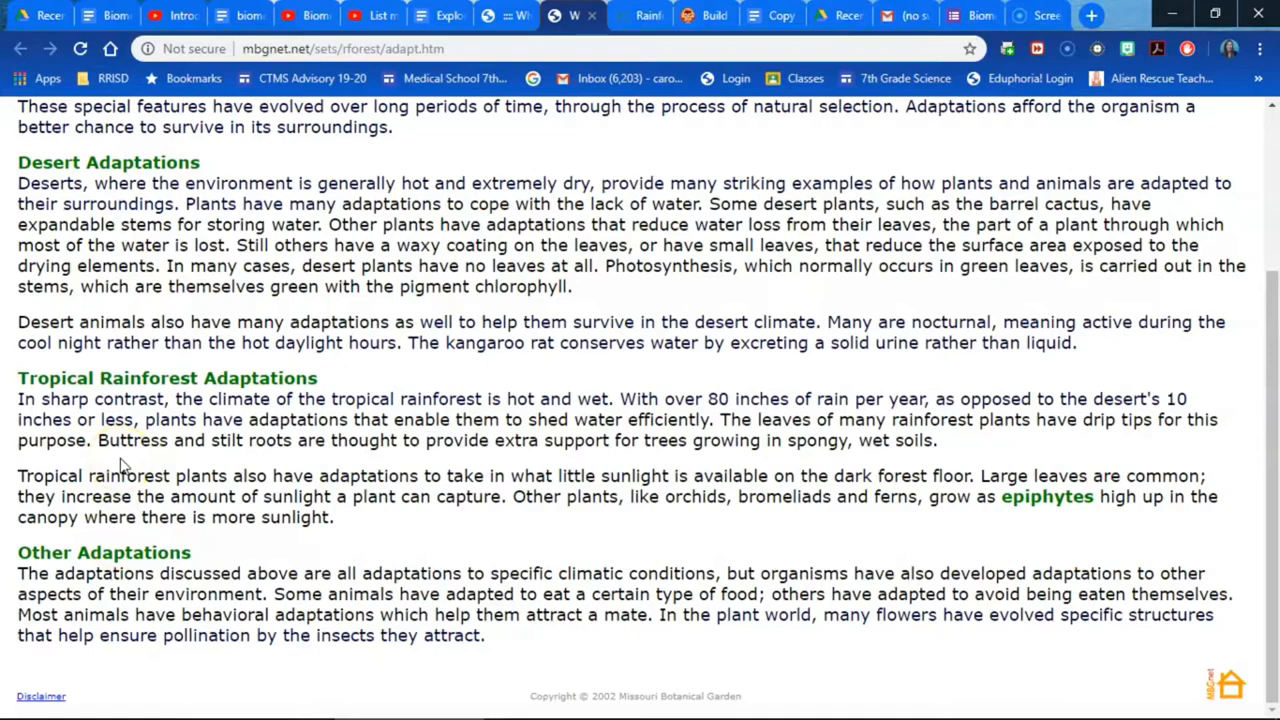
pyautogui.moveTo(490, 16)
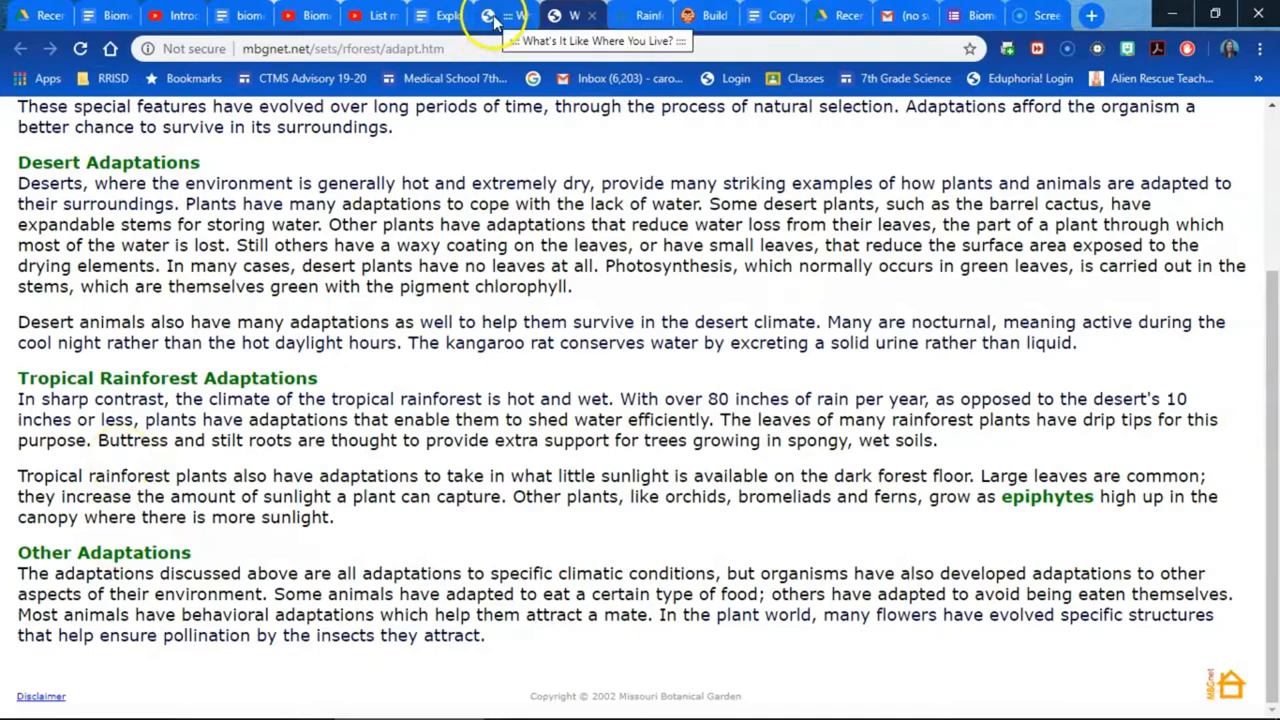
pyautogui.click(440, 16)
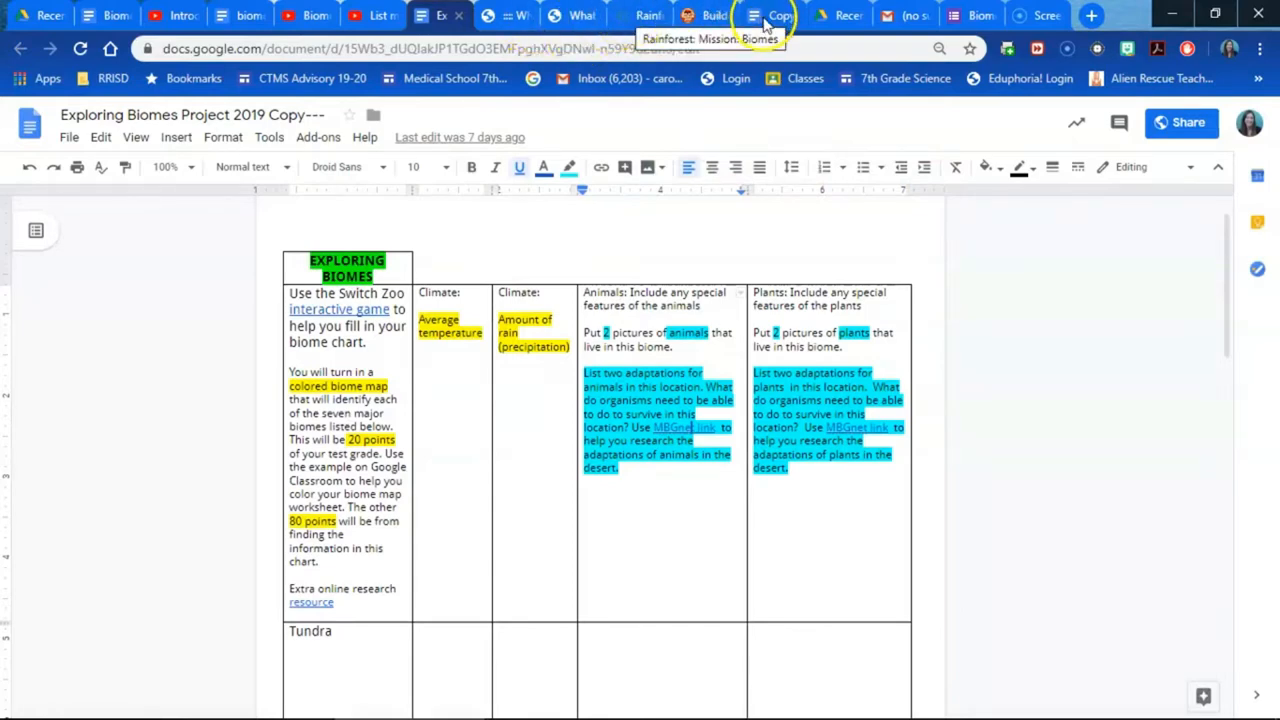
# Review the completed student biome chart example from desert through deciduous forest
pyautogui.click(780, 16)
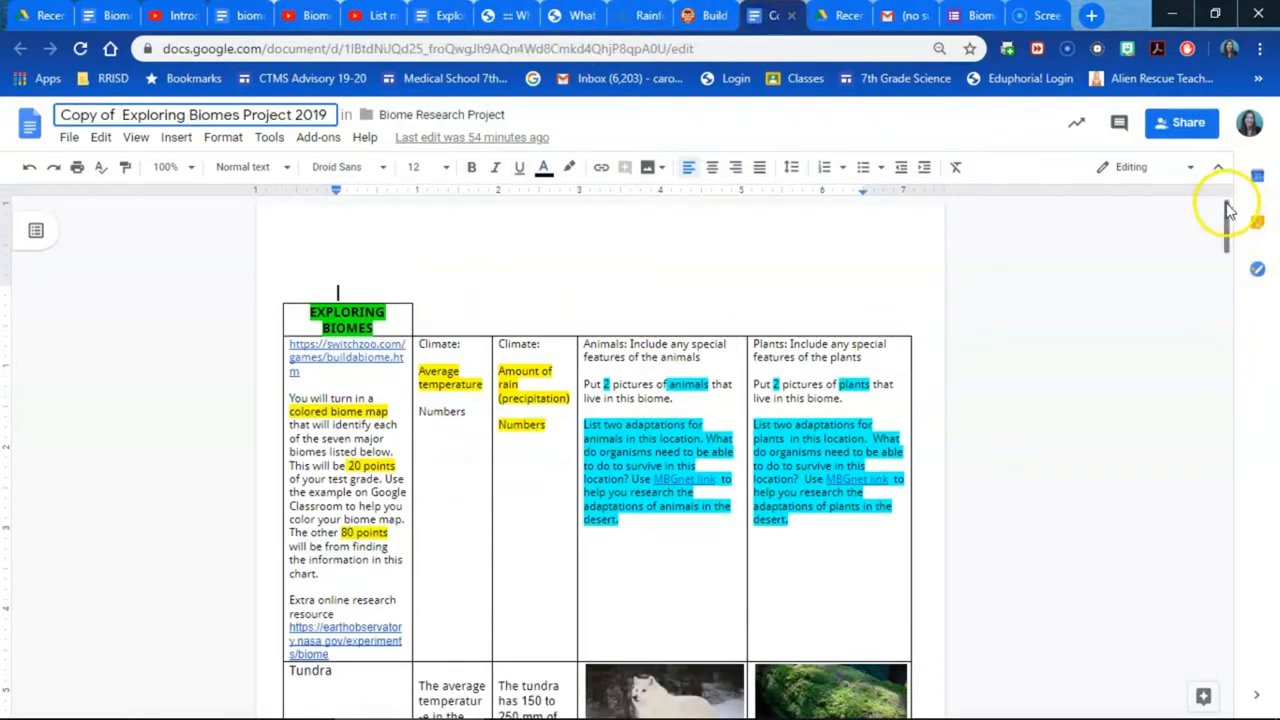
pyautogui.scroll(-3)
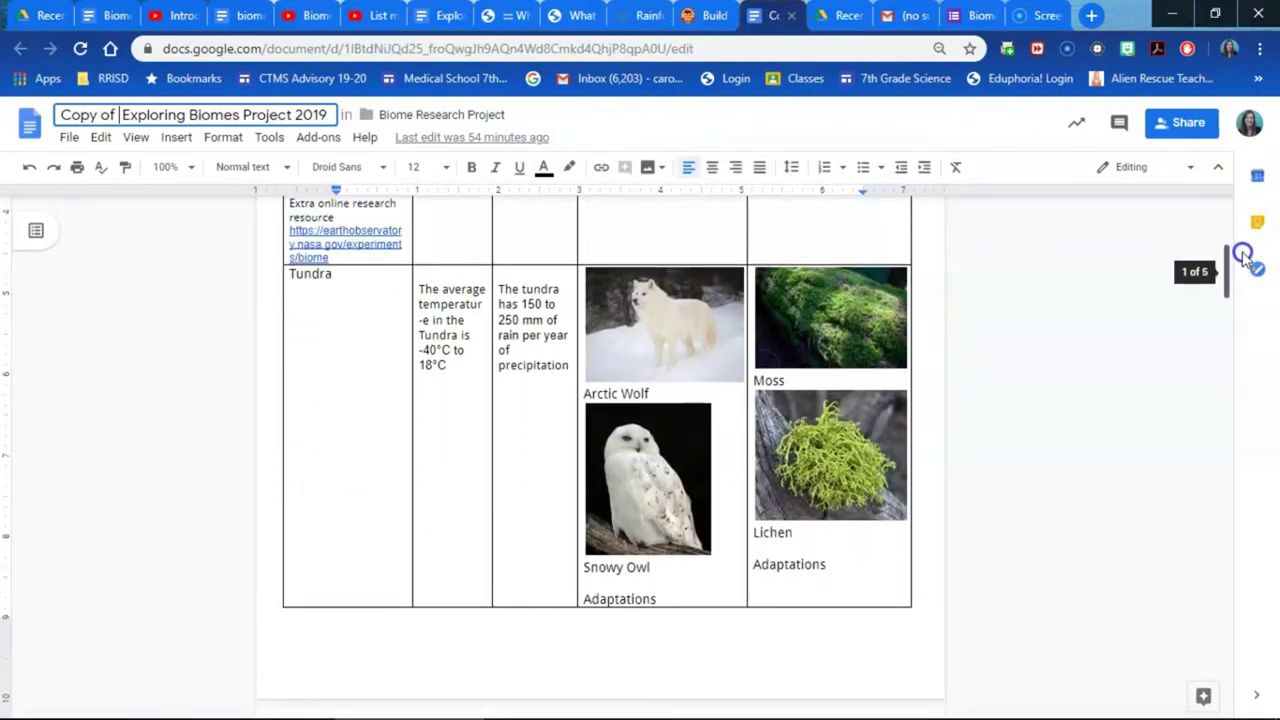
pyautogui.scroll(-3)
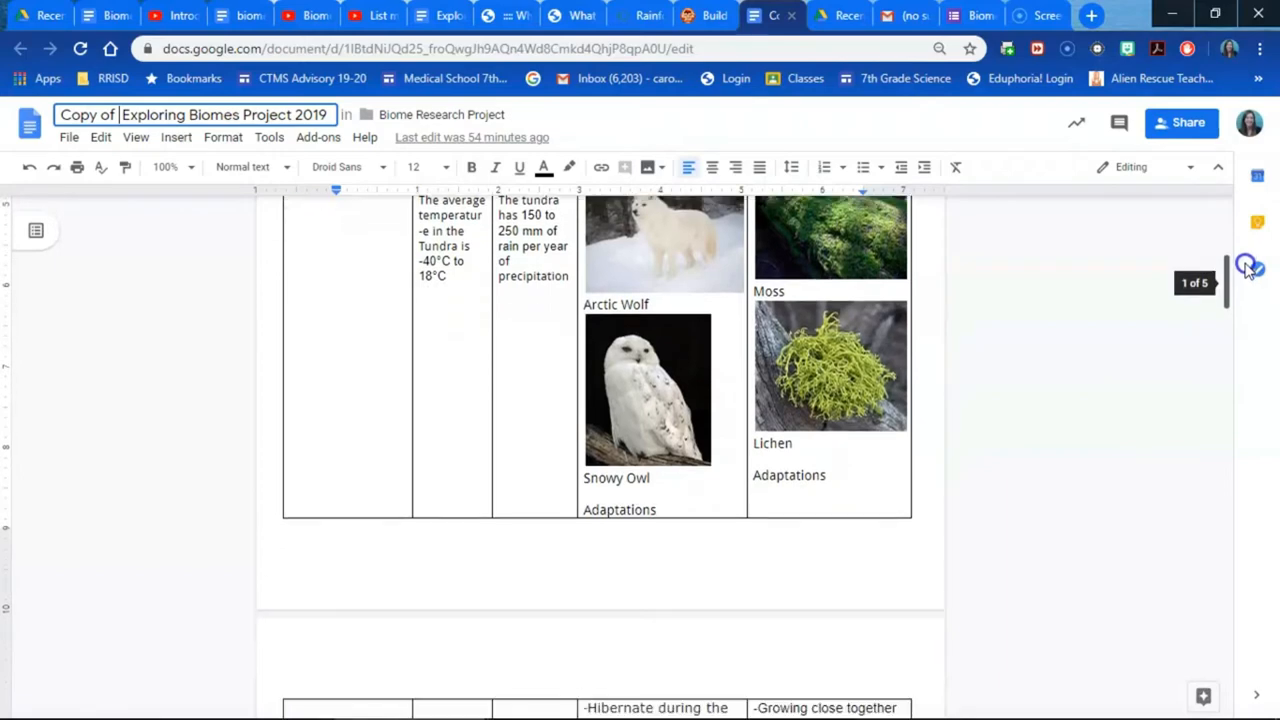
pyautogui.scroll(-3)
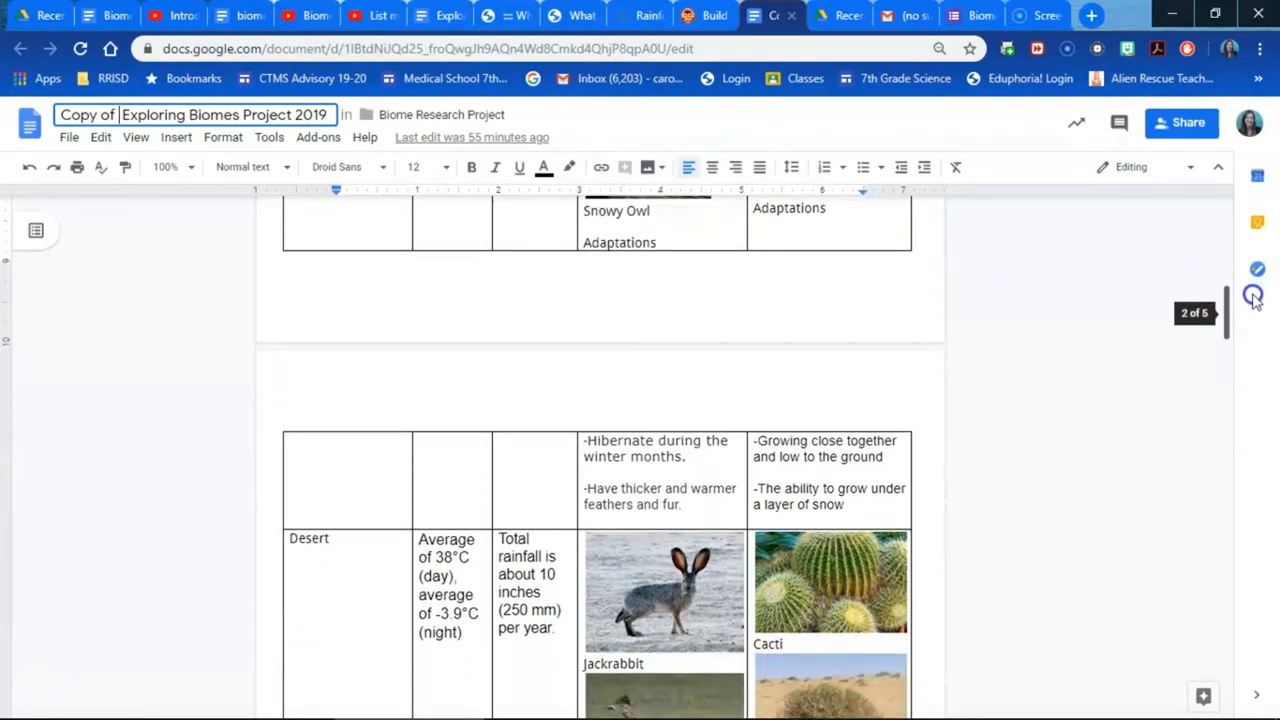
pyautogui.scroll(-3)
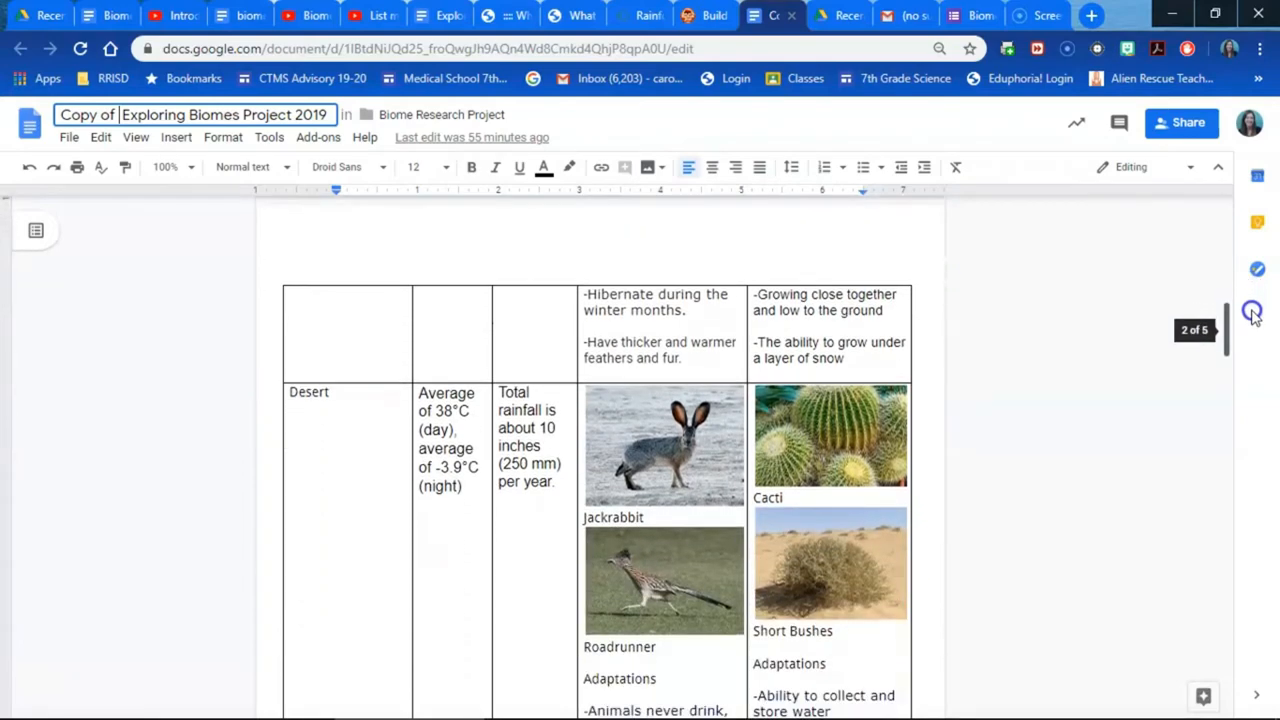
pyautogui.scroll(-3)
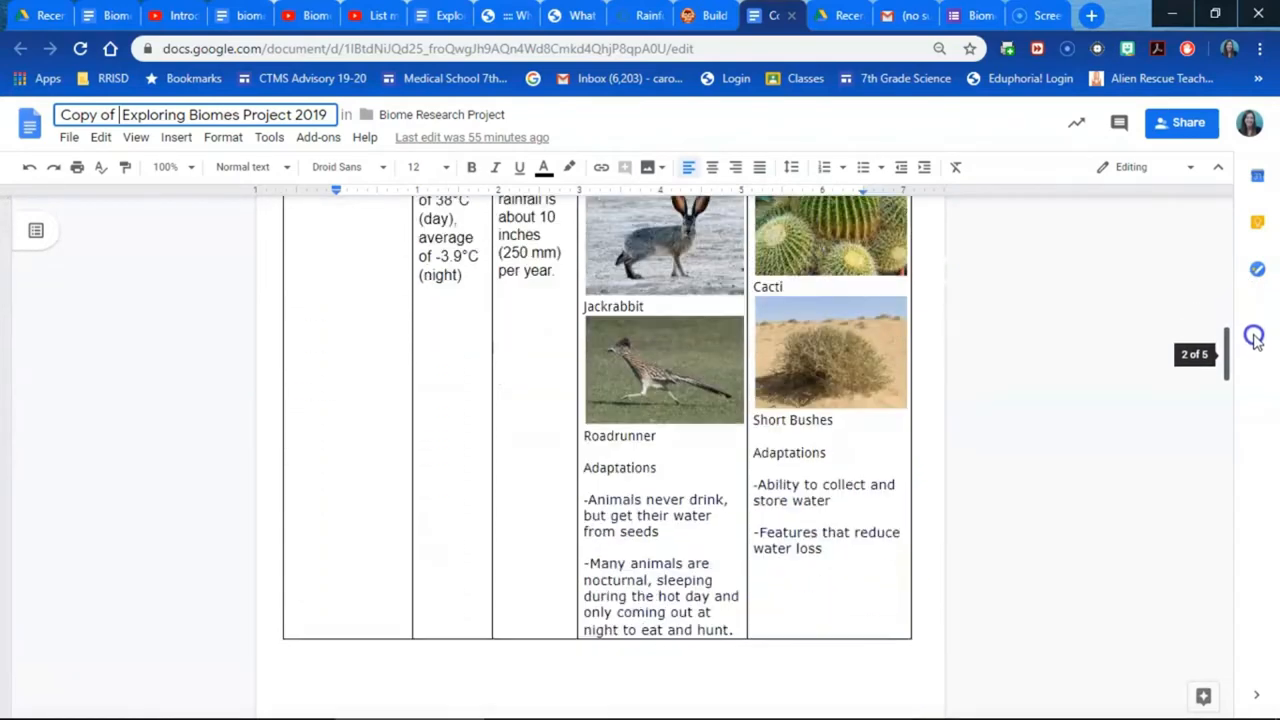
pyautogui.scroll(-3)
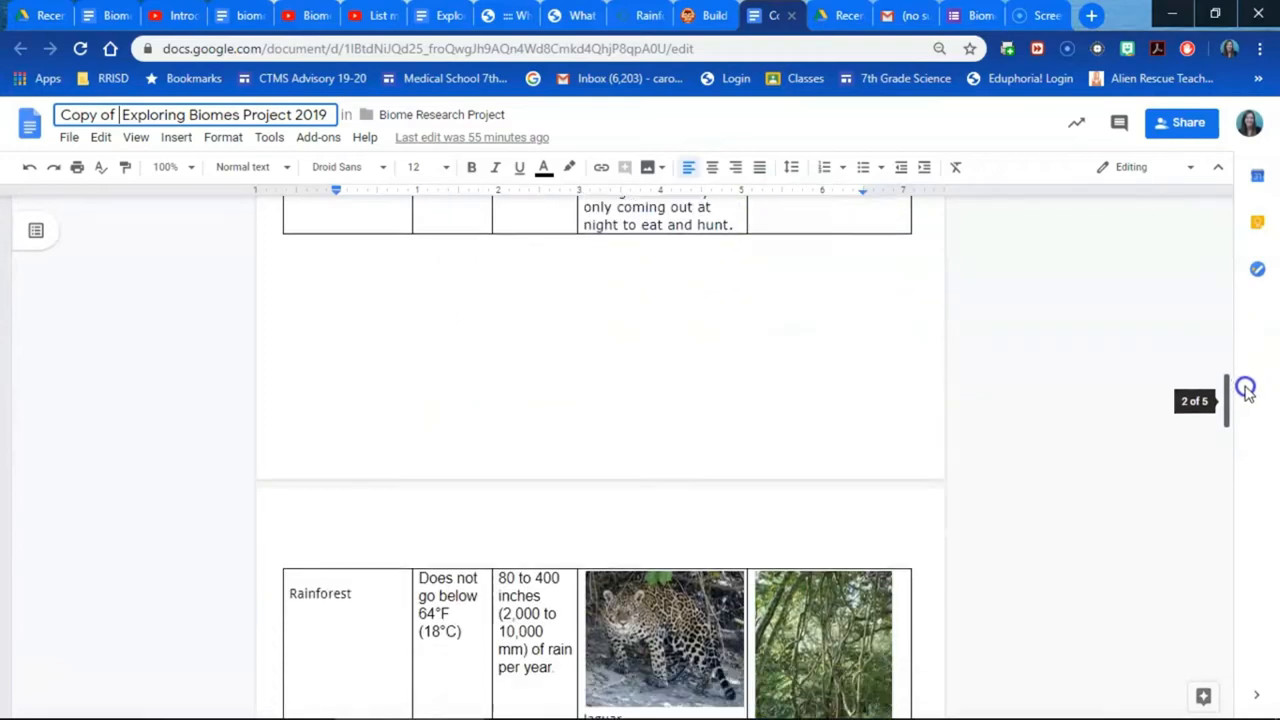
pyautogui.scroll(-3)
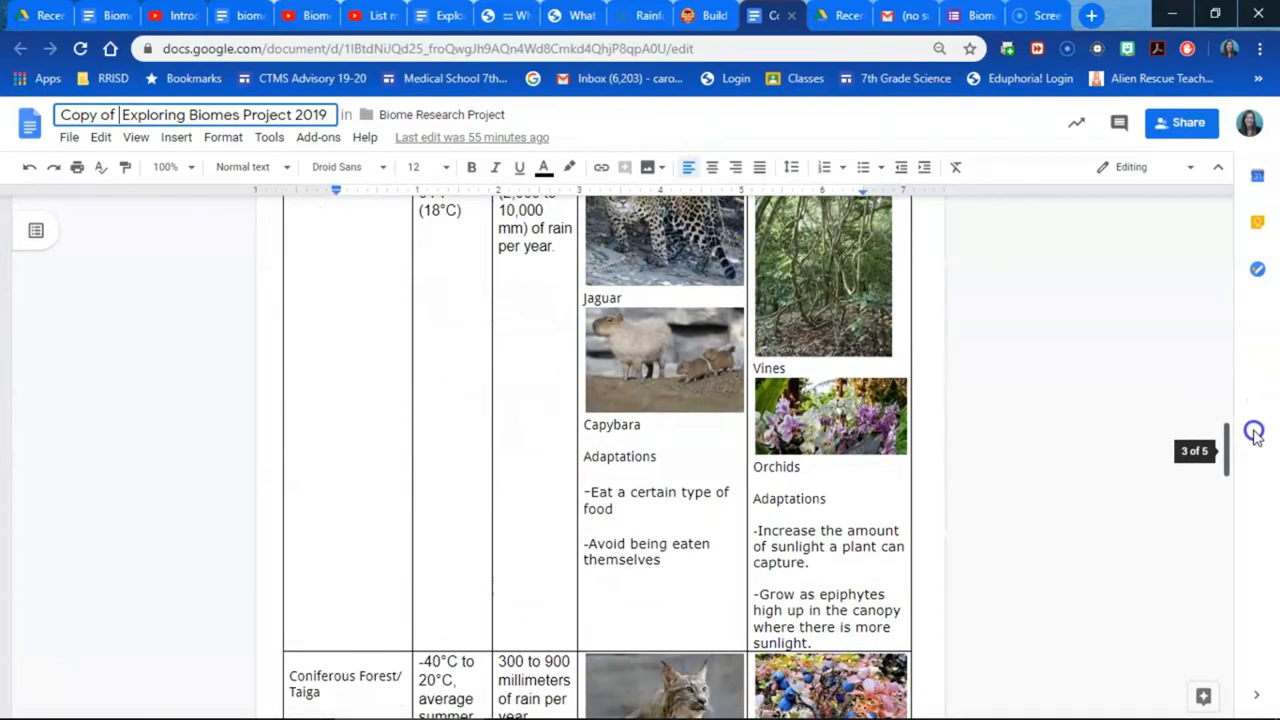
pyautogui.scroll(-3)
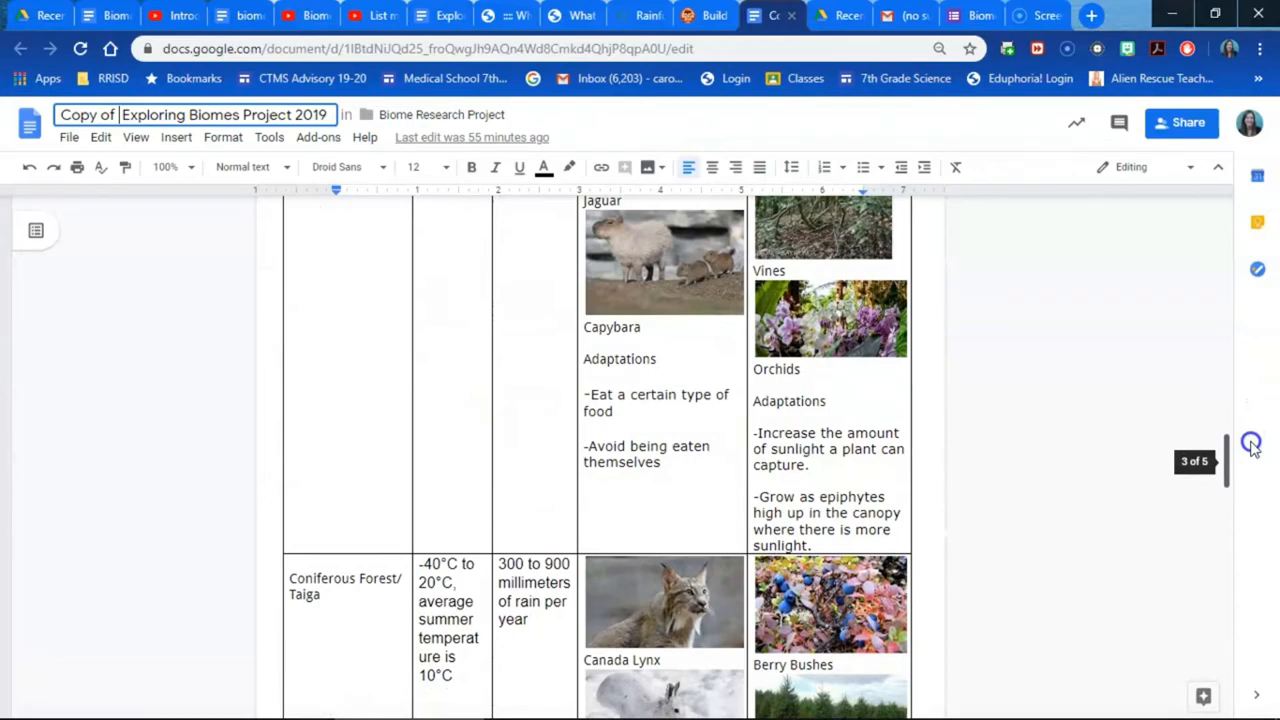
pyautogui.scroll(-3)
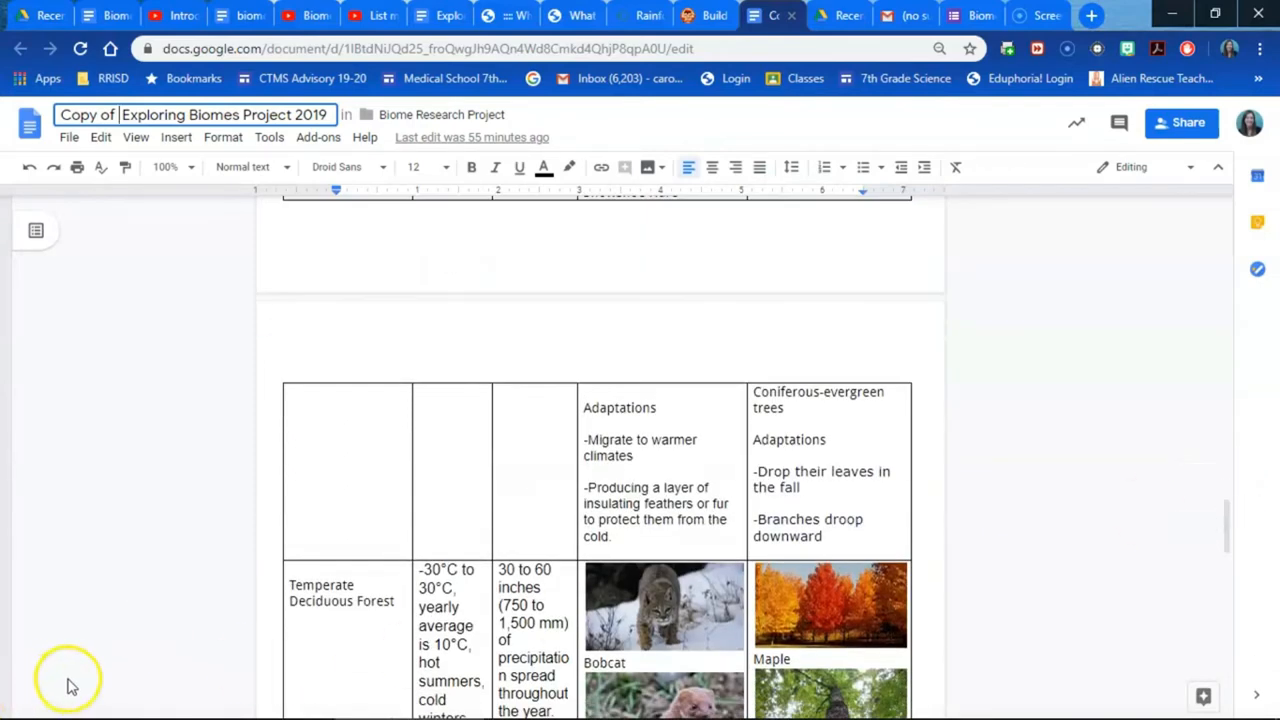
# Return to the Biomes -- Google Expeditions VR lesson plan
pyautogui.click(100, 14)
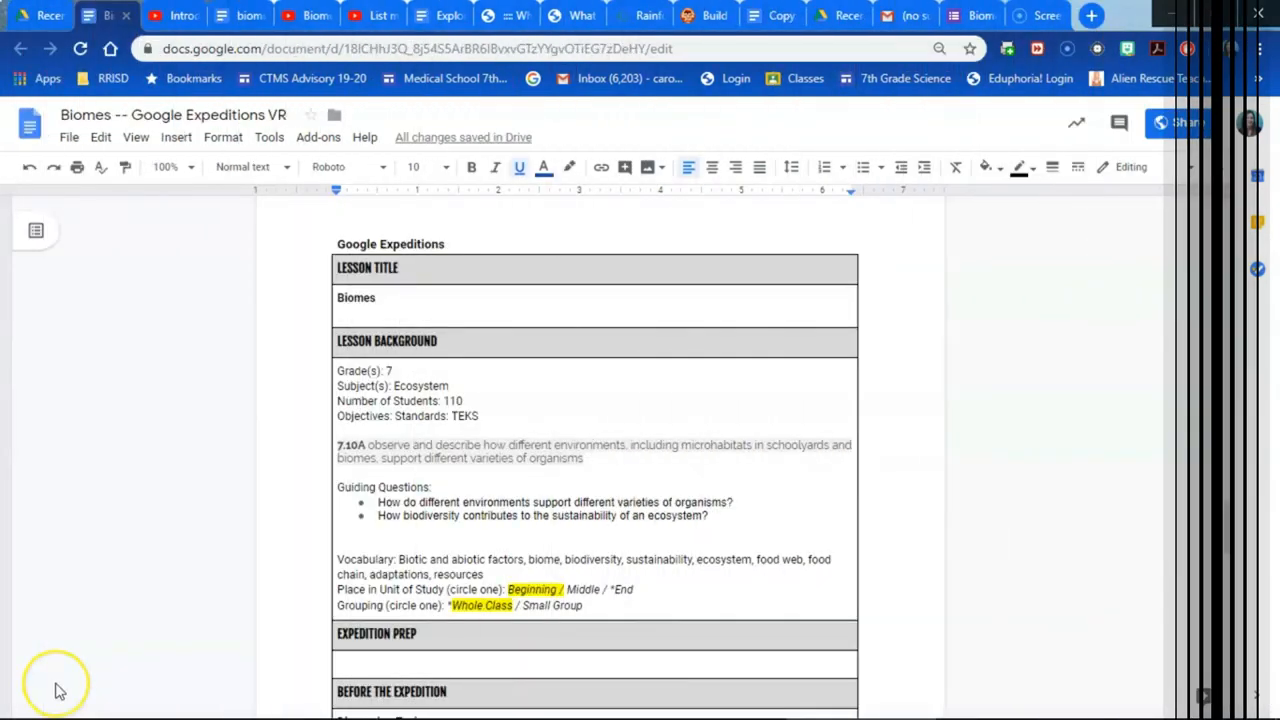